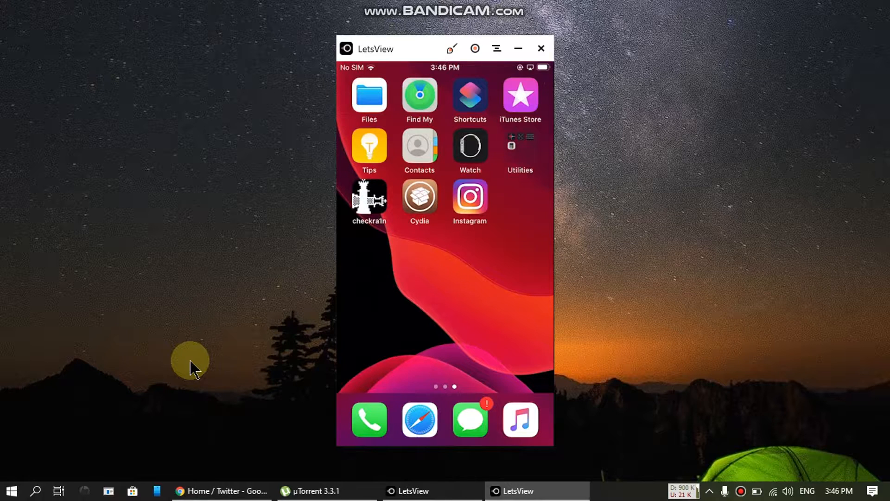
Step: Find the OpenSSH package in Cydia by searching 'Openssh'
click(419, 195)
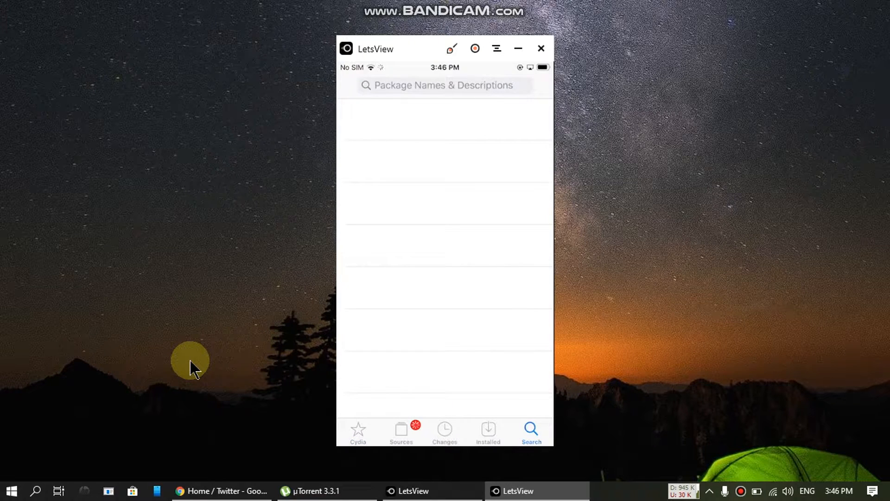
text(Open)
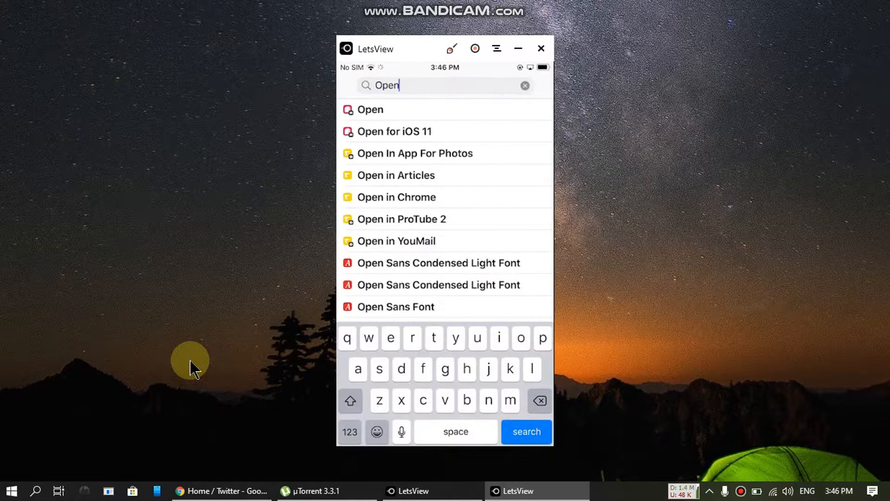
text(ssh)
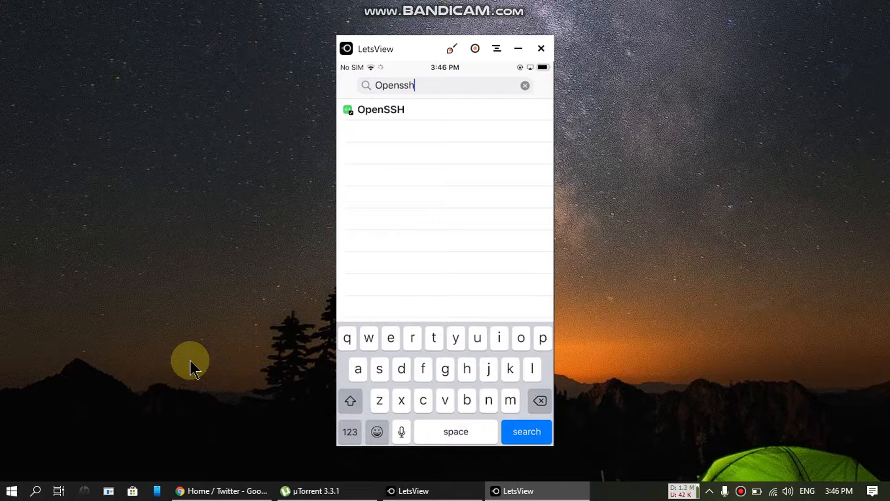
click(383, 110)
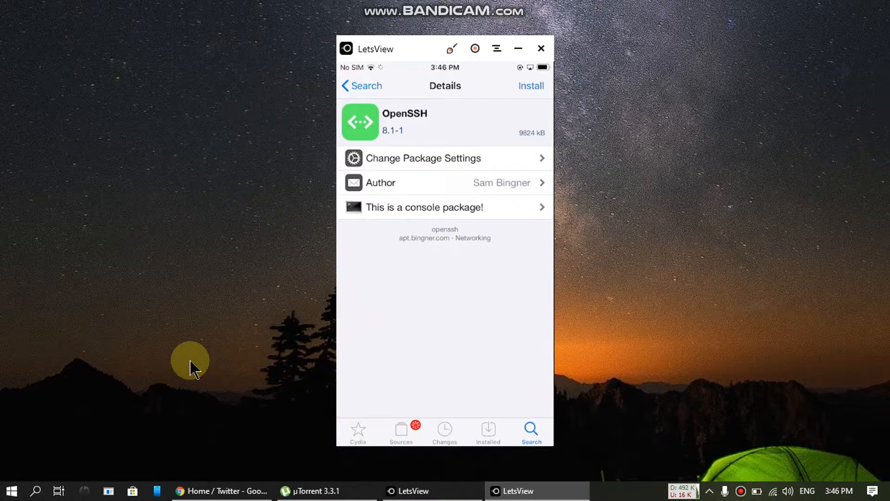
Step: Install OpenSSH, confirming the install, and return to Cydia when finished
click(531, 85)
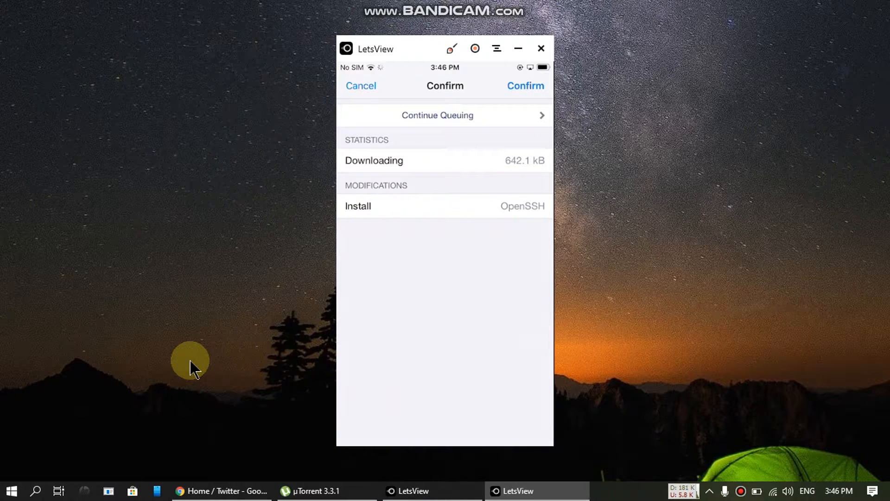
click(525, 85)
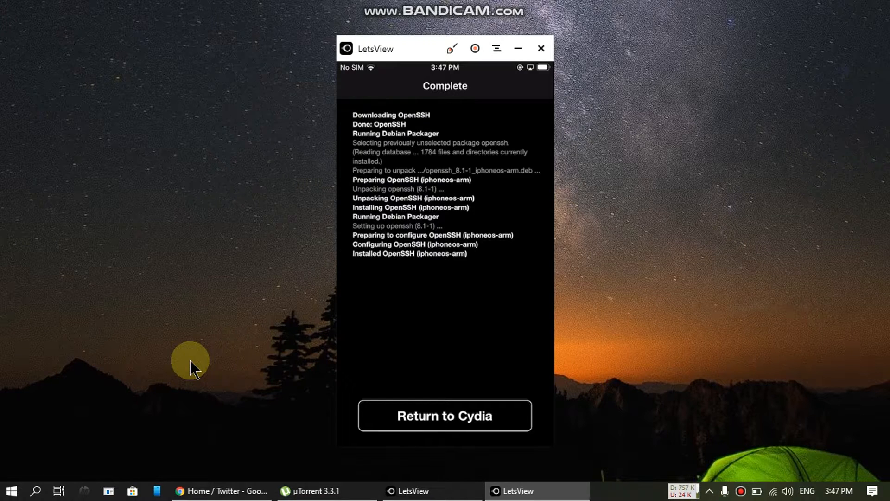
click(445, 415)
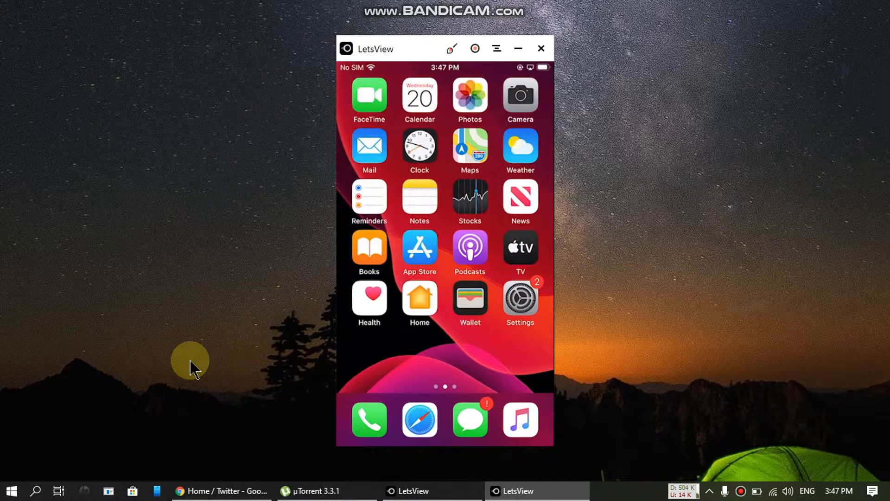
Step: View the Rajput Wi-Fi network details in Settings and copy the iPhone's IP address 192.168.8.92
click(520, 299)
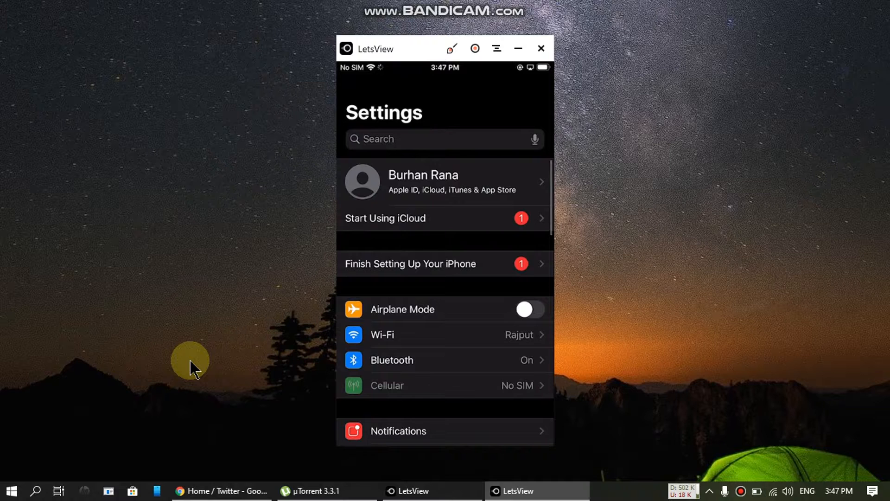
click(382, 335)
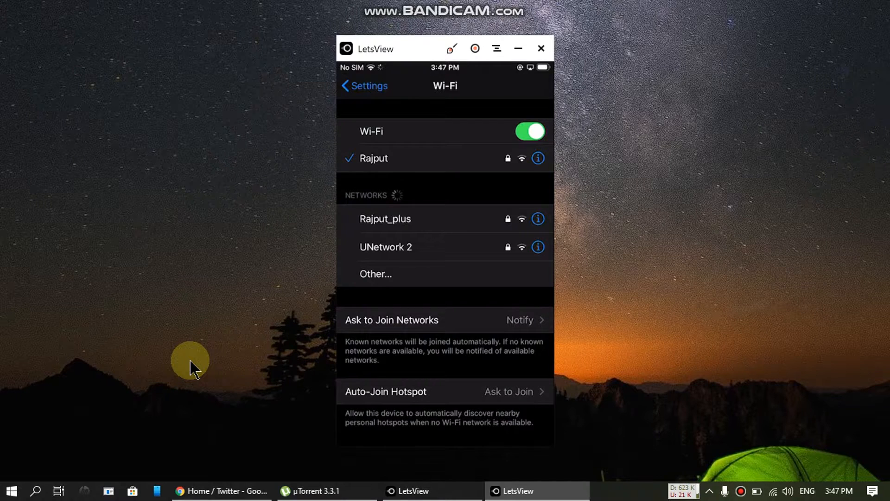
click(538, 158)
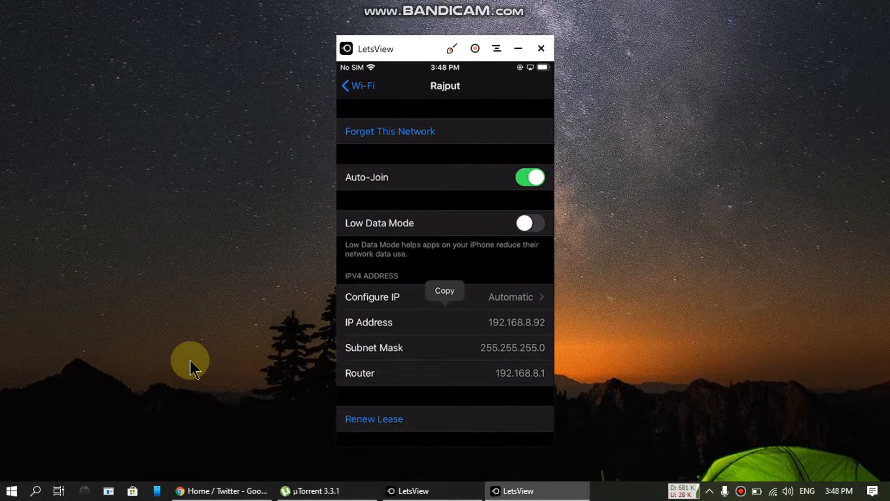
click(361, 86)
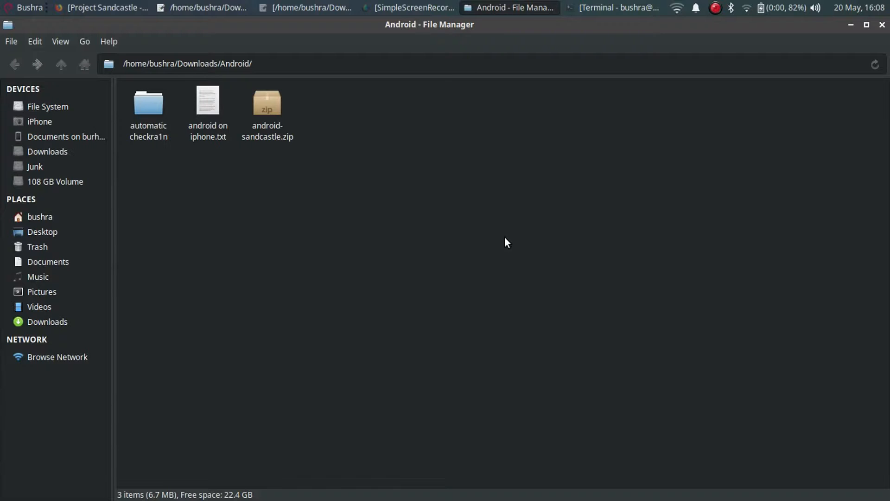
mouse_move(143, 114)
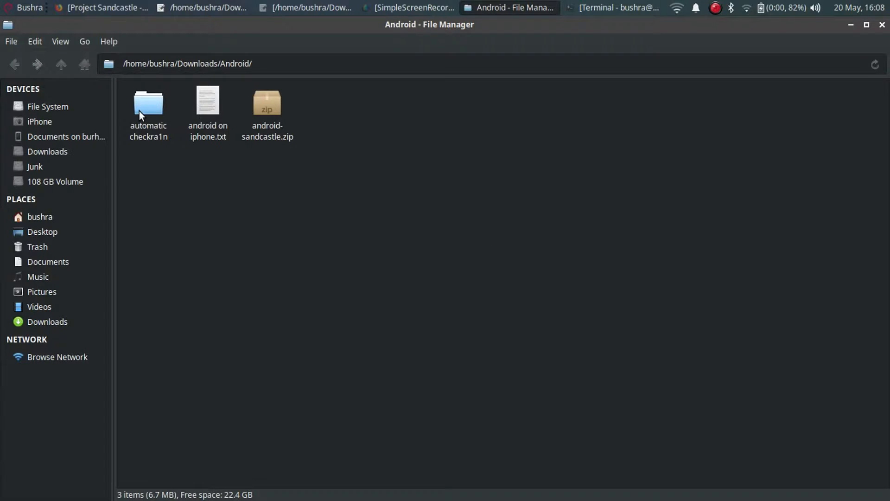
double_click(148, 101)
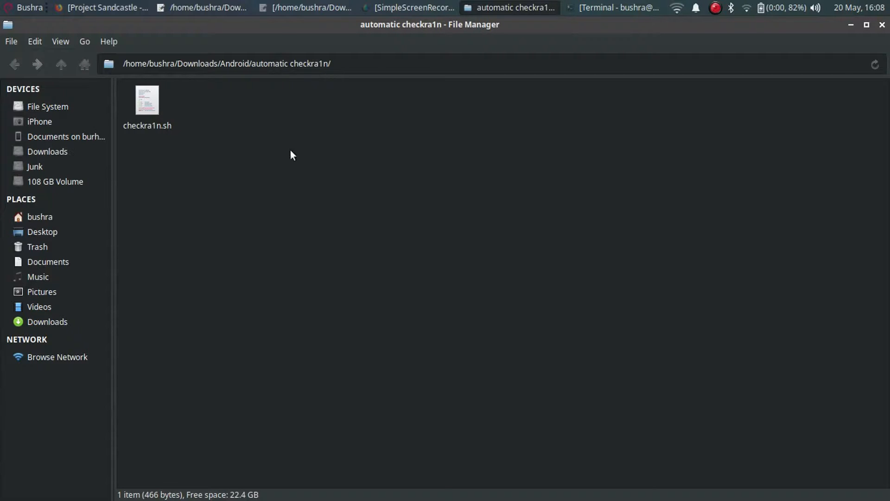
click(15, 64)
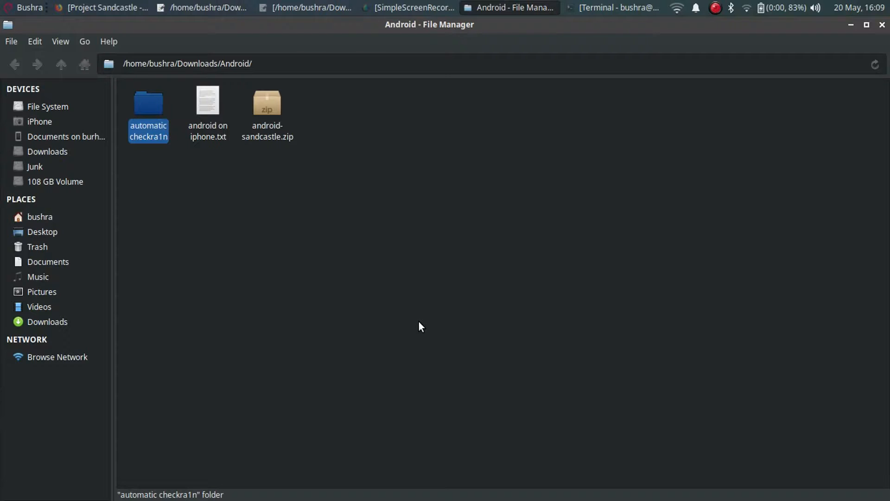
mouse_move(453, 318)
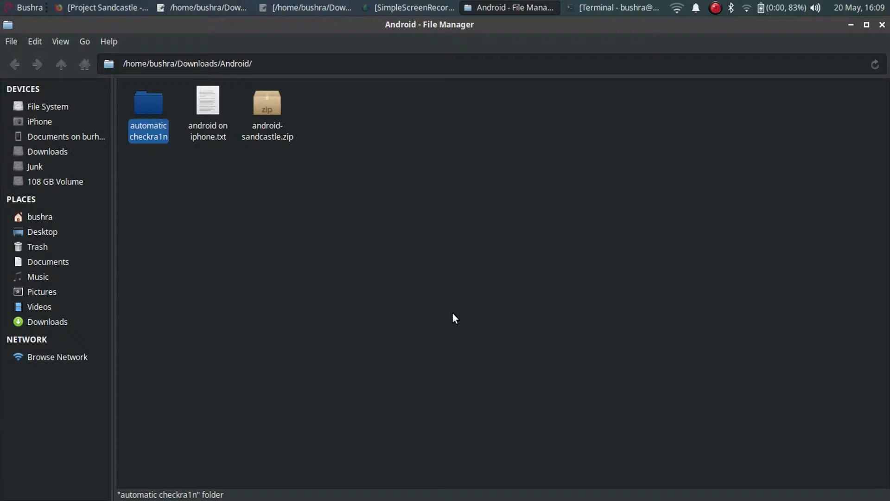
mouse_move(466, 126)
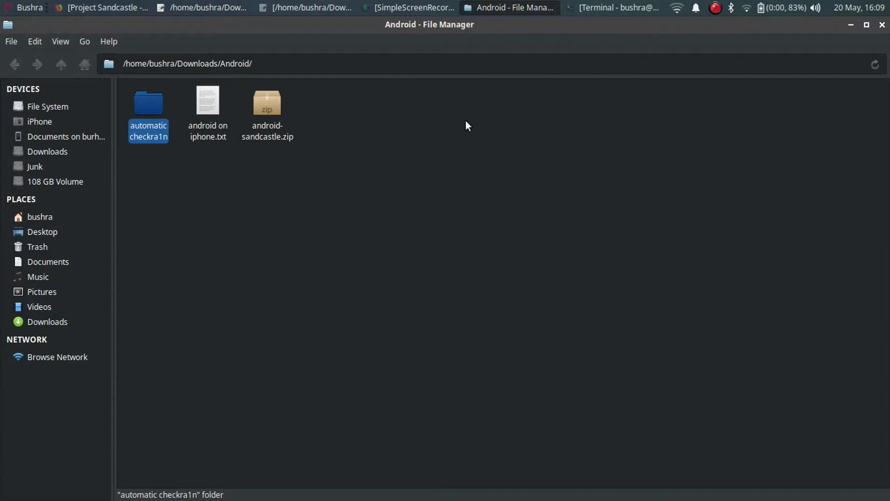
mouse_move(297, 18)
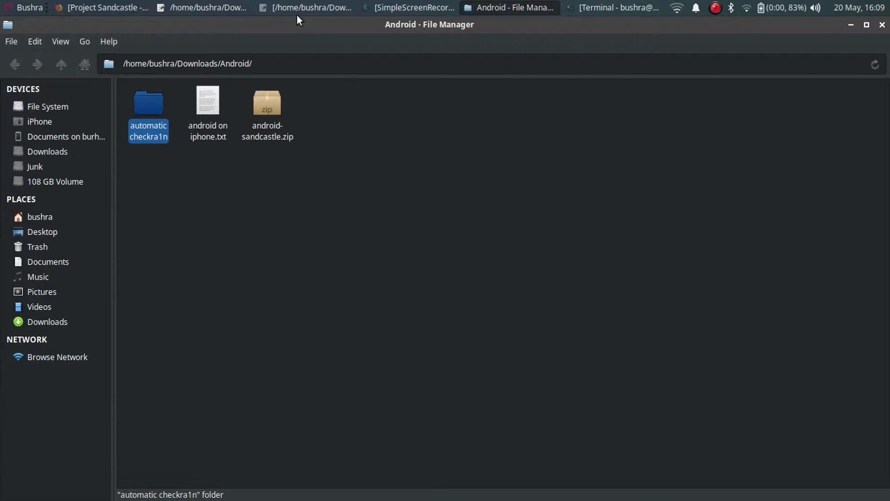
mouse_move(334, 125)
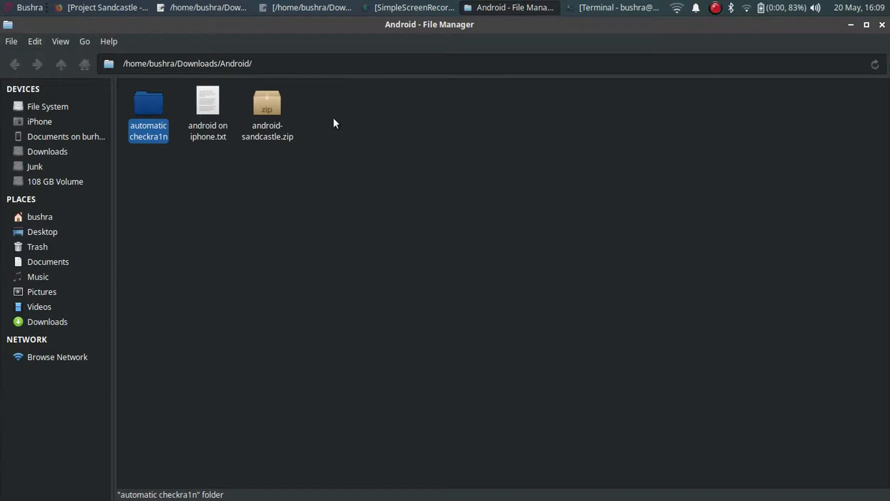
double_click(208, 100)
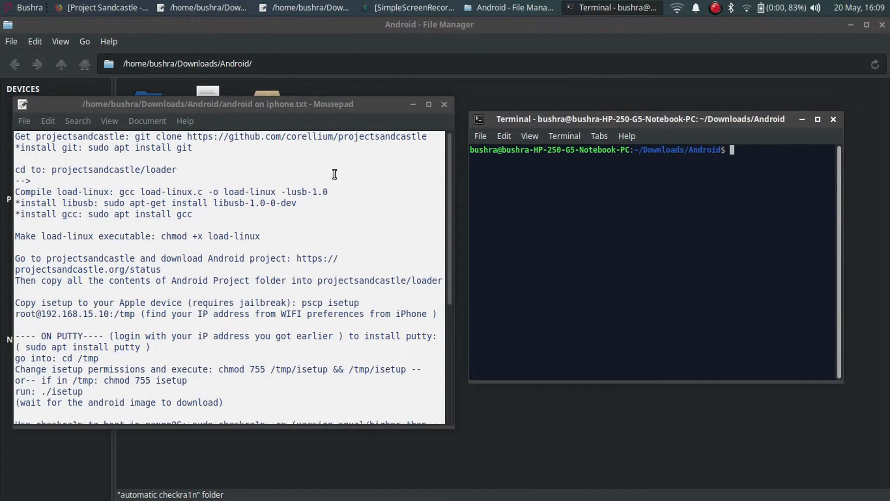
mouse_move(369, 161)
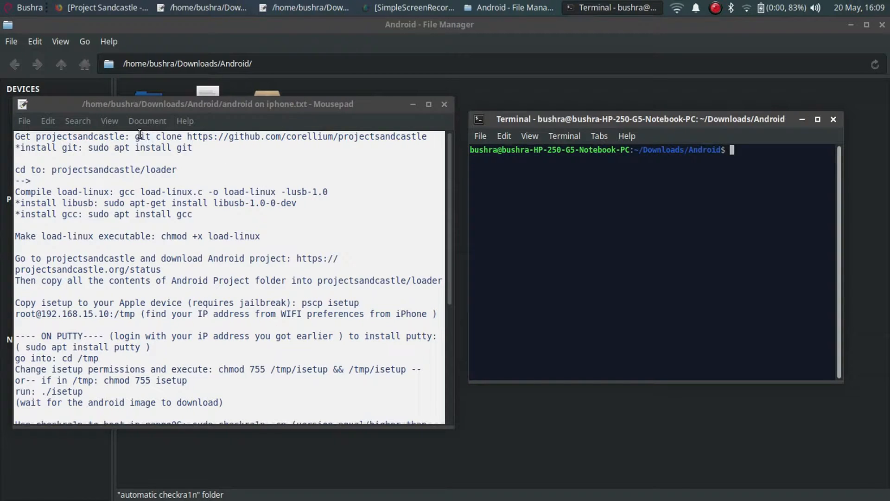
Step: Run git clone of the corellium/projectsandcastle repository from the notes' command
drag(135, 136, 429, 136)
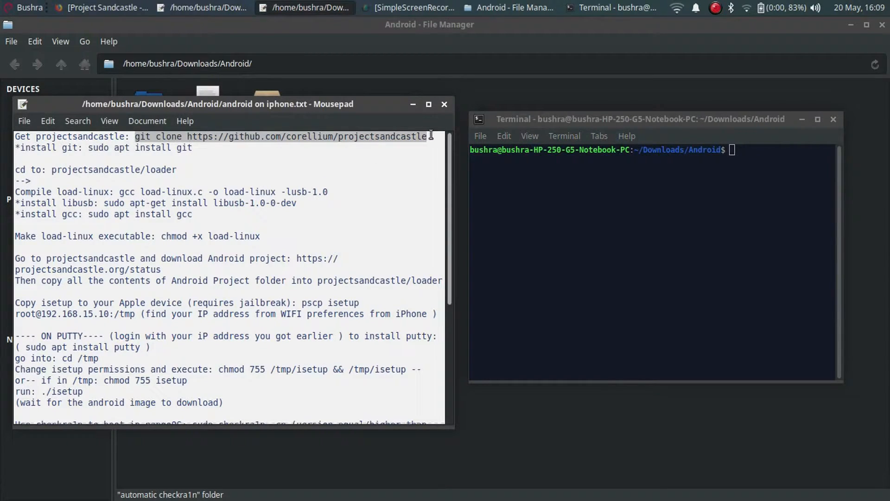
mouse_move(408, 177)
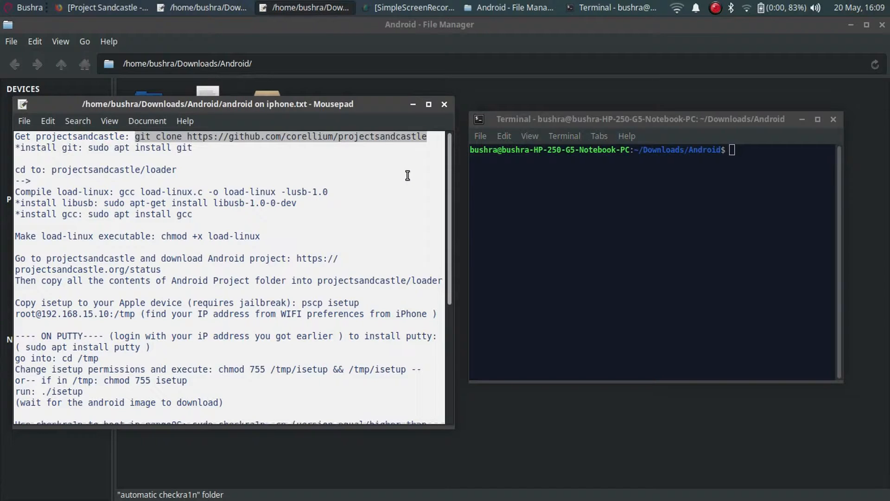
click(747, 152)
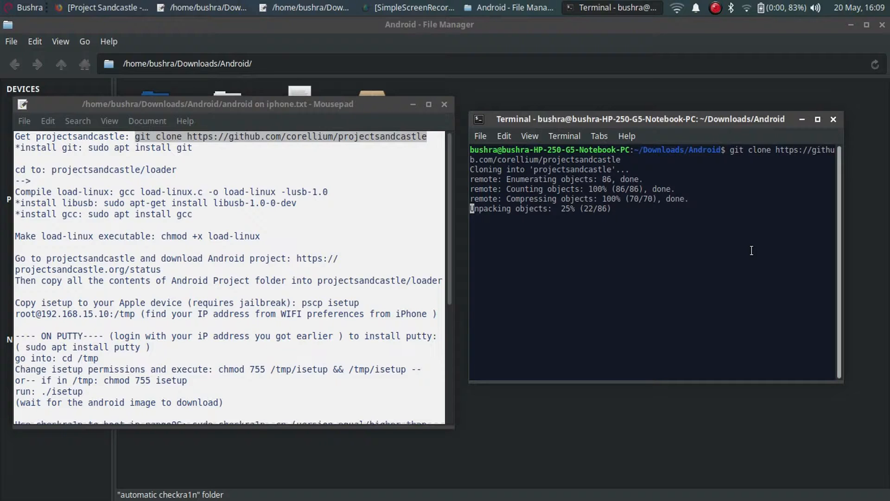
mouse_move(193, 95)
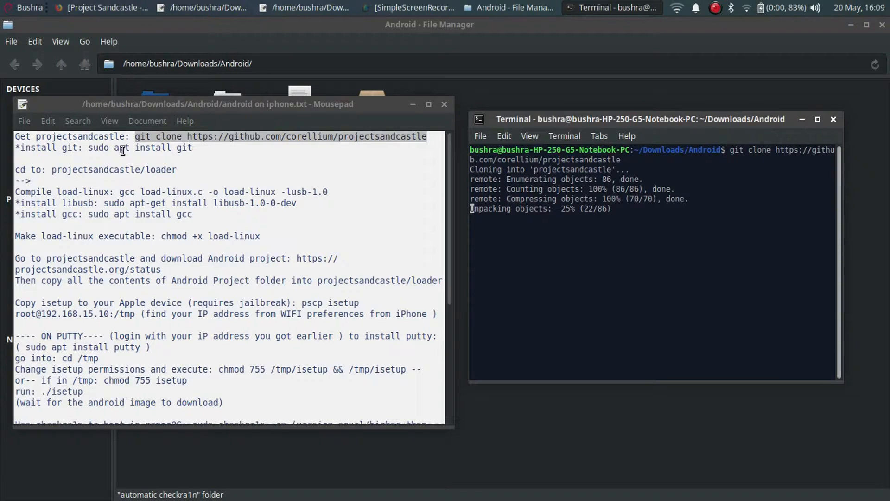
mouse_move(173, 148)
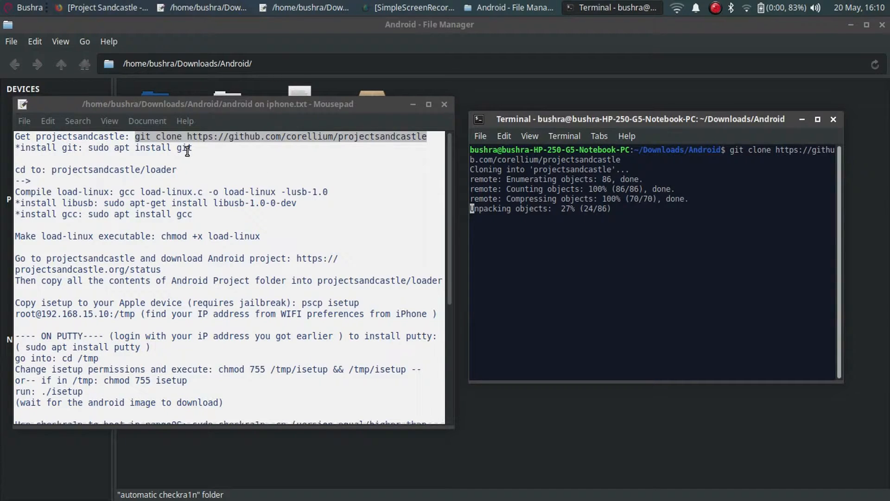
mouse_move(309, 143)
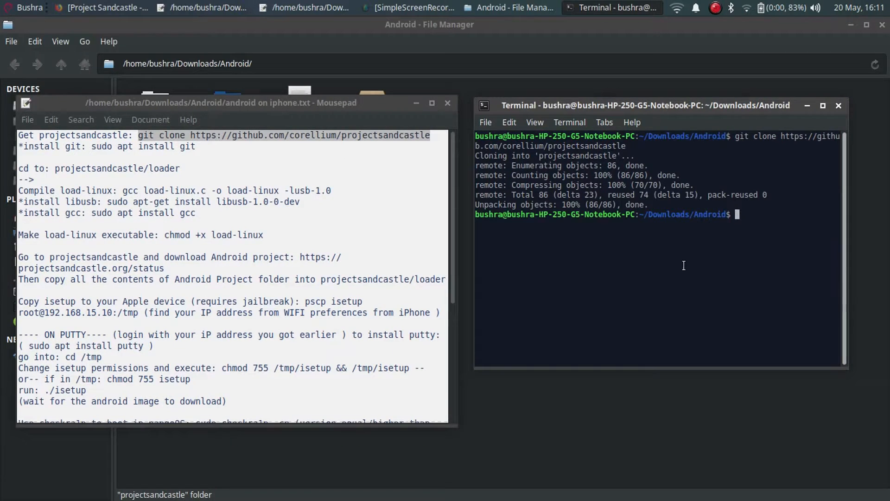
mouse_move(638, 151)
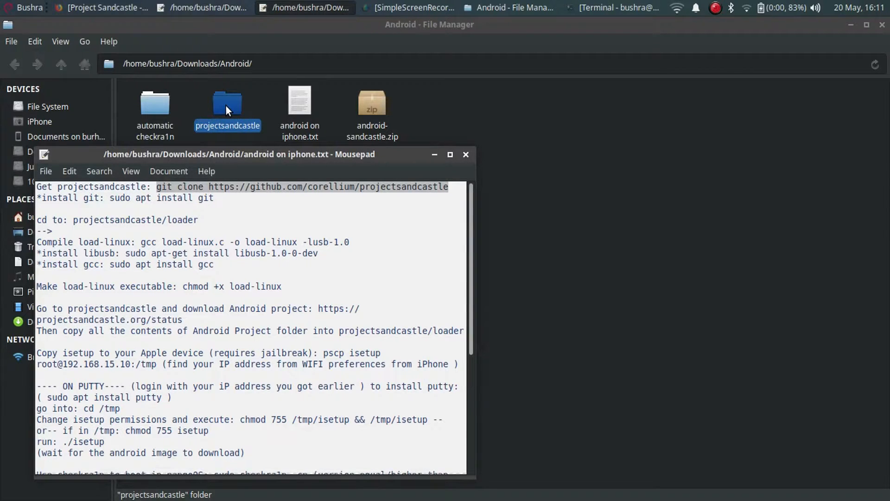
Step: Navigate into projectsandcastle's loader folder
double_click(226, 102)
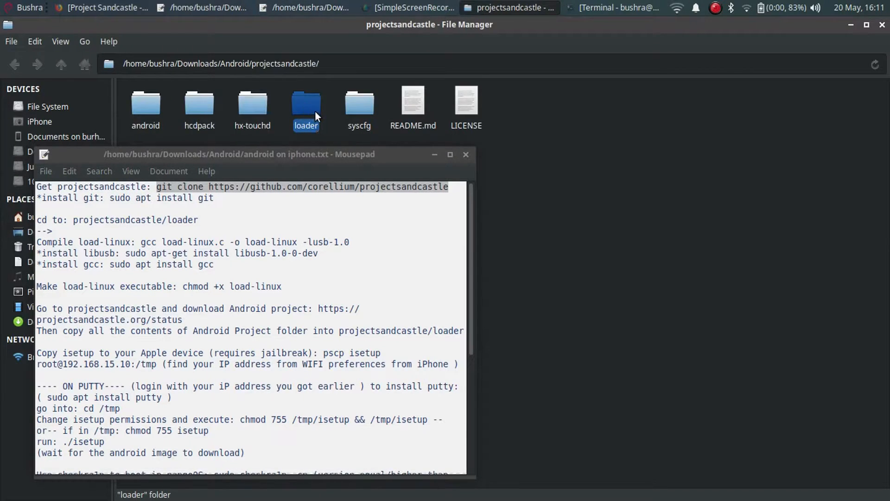
double_click(306, 102)
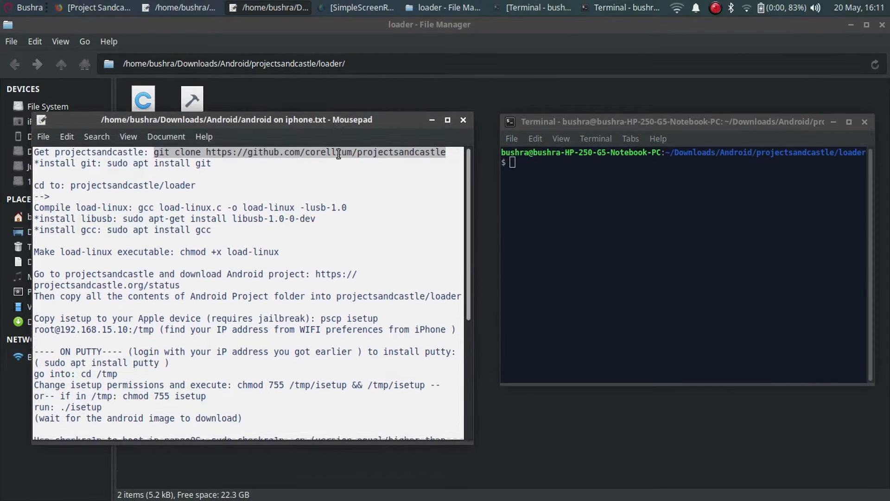
mouse_move(76, 218)
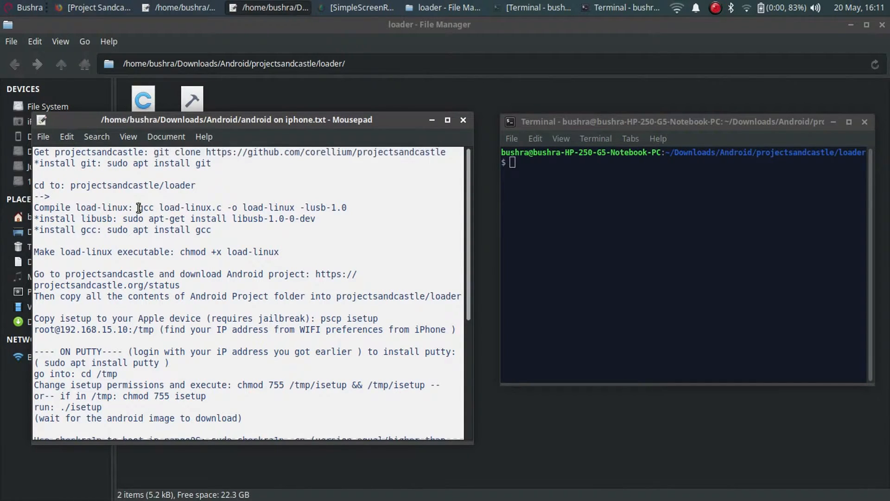
Step: Paste the gcc compile command for load-linux from the notes into the terminal
drag(139, 206, 346, 207)
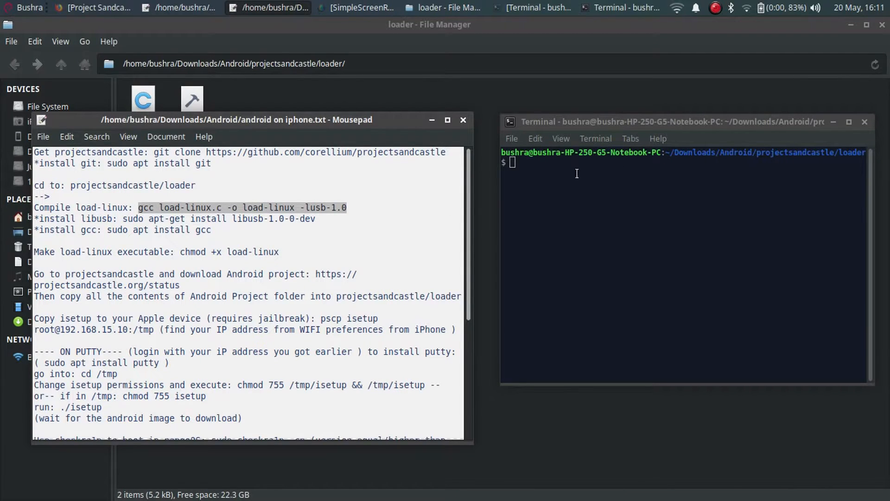
right_click(577, 174)
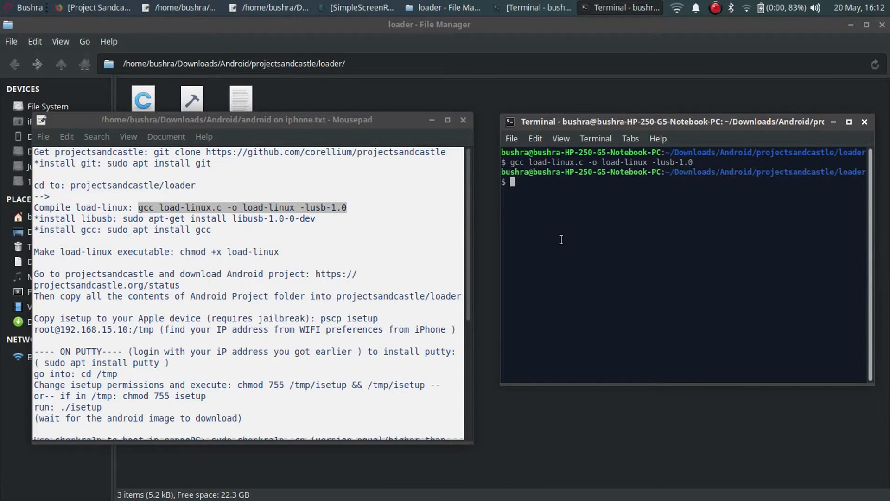
mouse_move(177, 252)
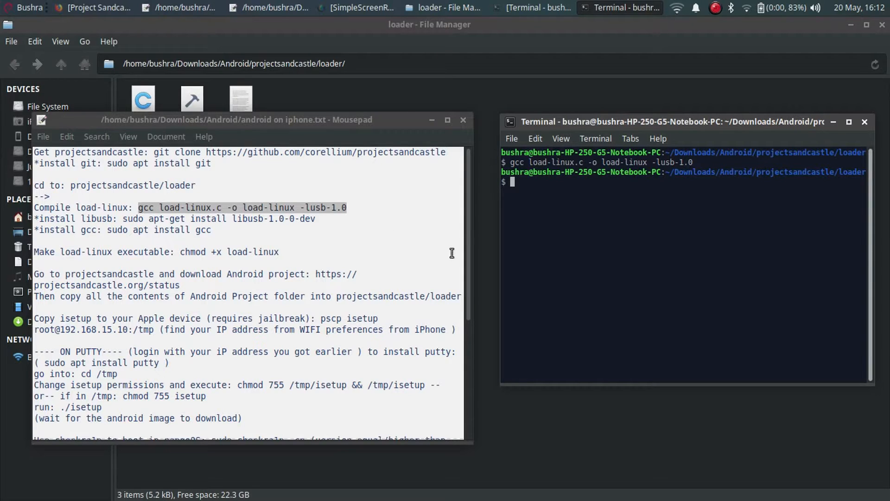
mouse_move(259, 222)
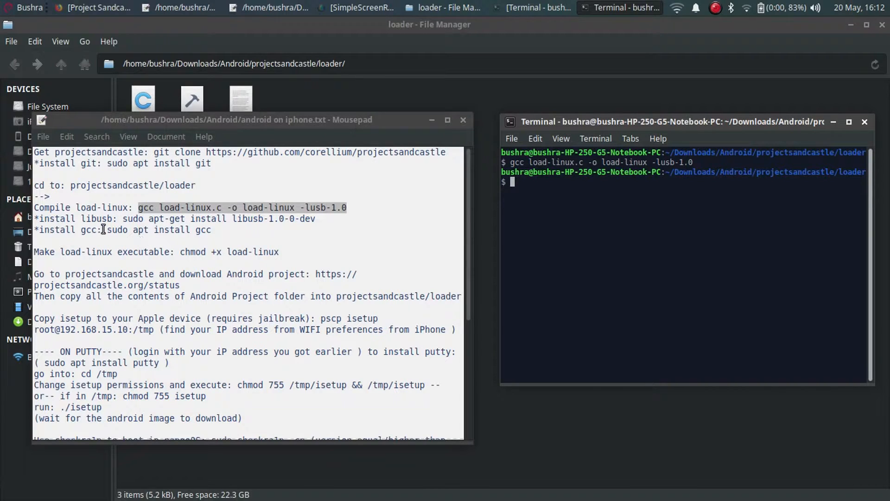
mouse_move(173, 238)
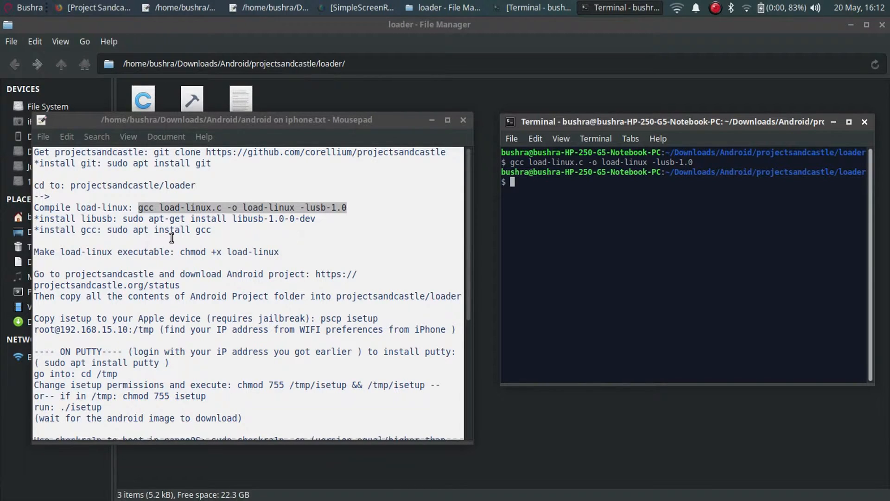
mouse_move(237, 224)
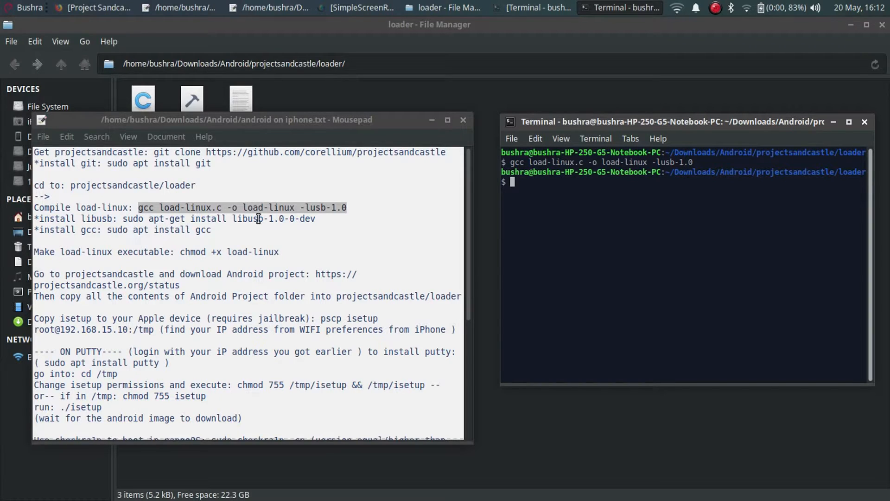
mouse_move(187, 208)
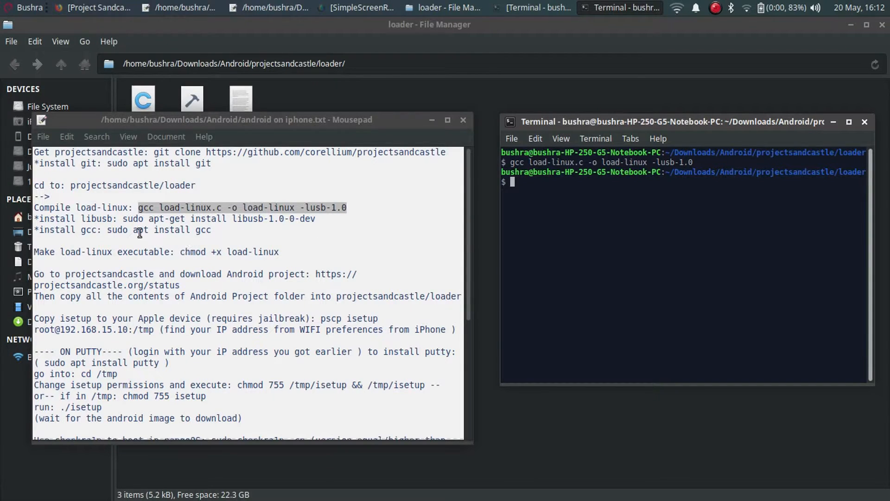
mouse_move(581, 213)
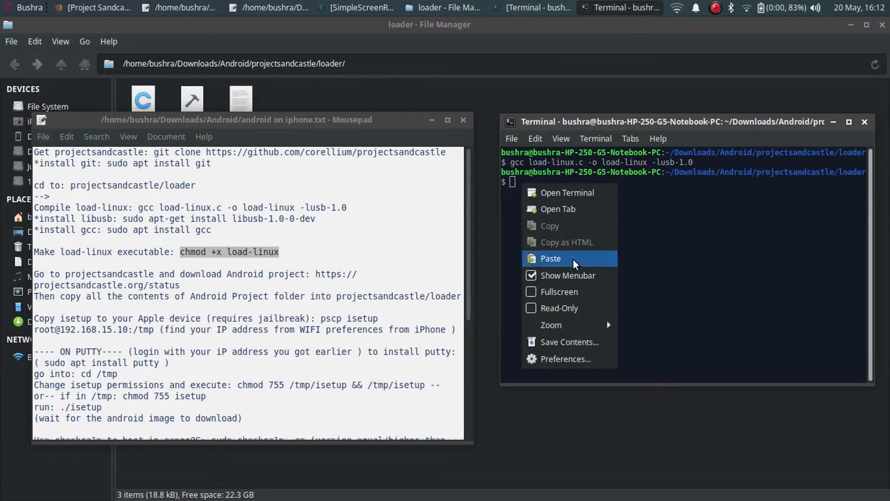
Step: Run chmod +x load-linux in the terminal
click(551, 258)
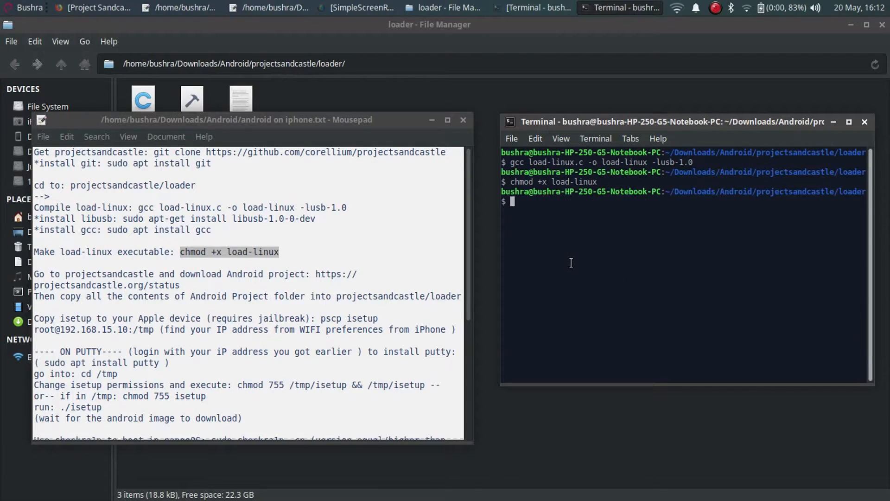
mouse_move(565, 218)
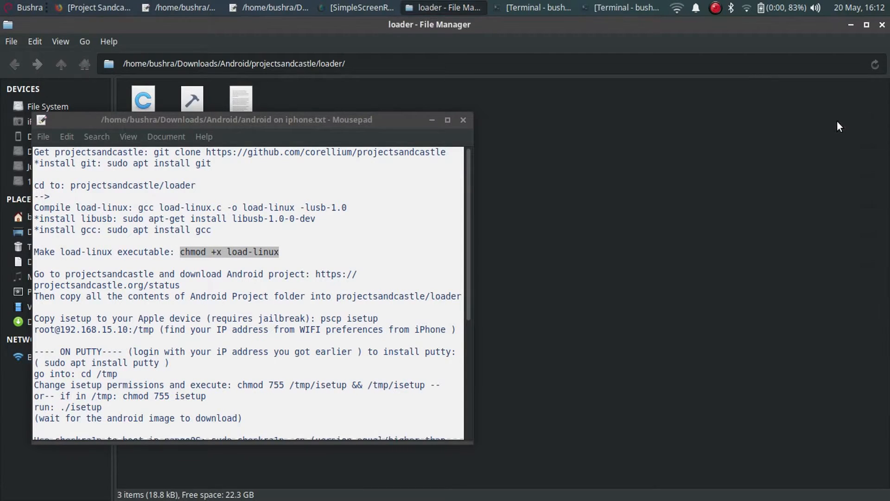
mouse_move(441, 130)
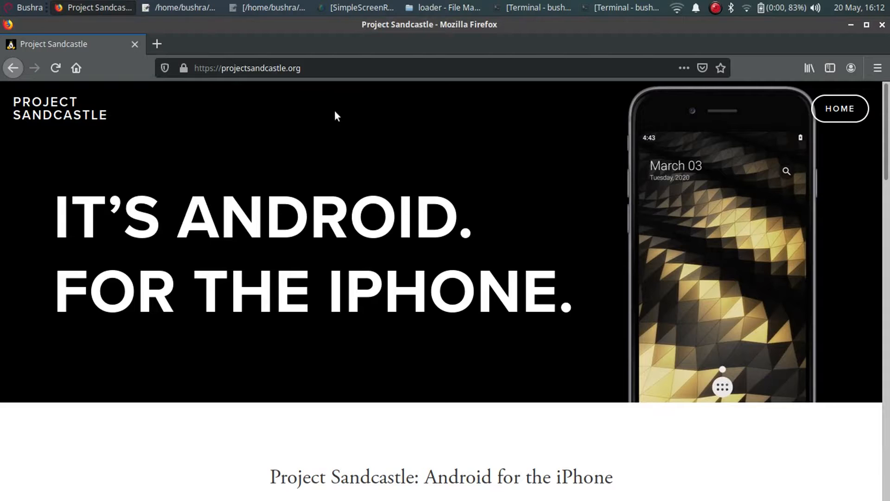
mouse_move(502, 155)
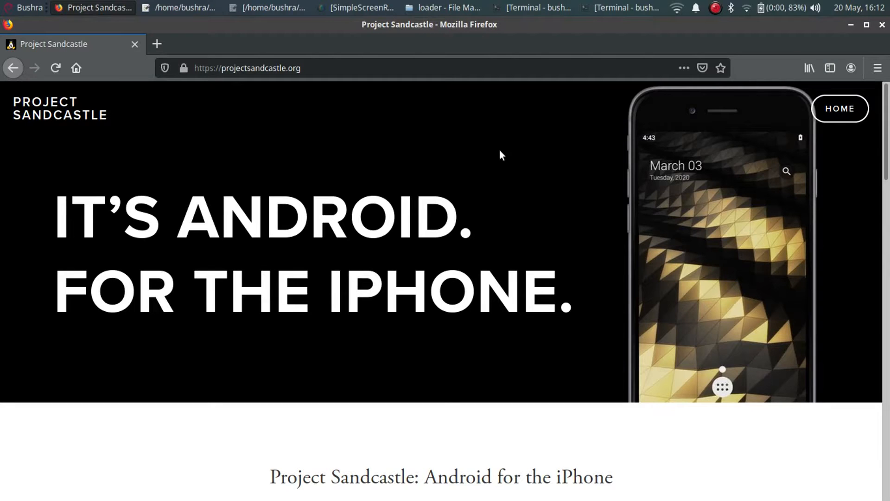
Step: Reach the Get the Beta status page's Download Links, then return to the Android folder window
scroll(down, 3)
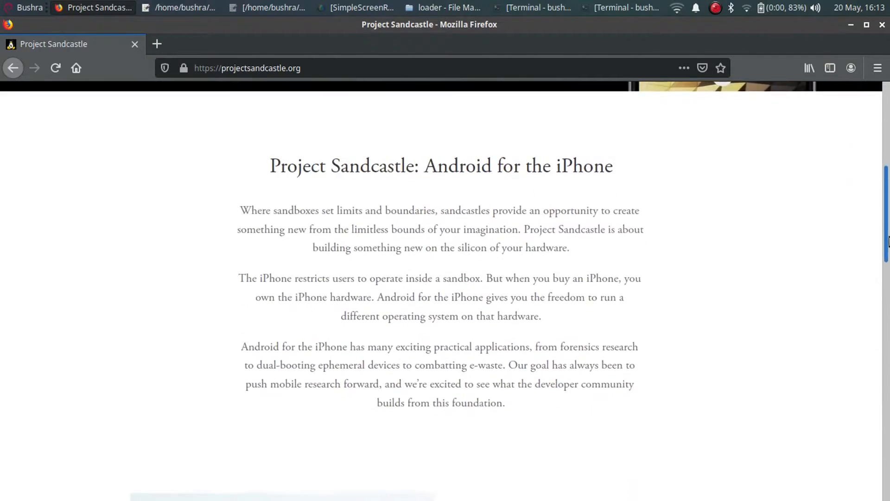
scroll(down, 3)
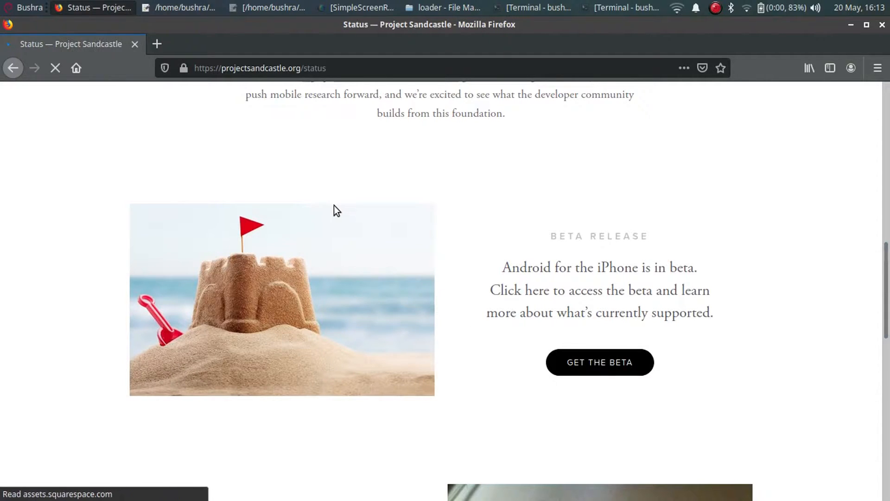
click(599, 362)
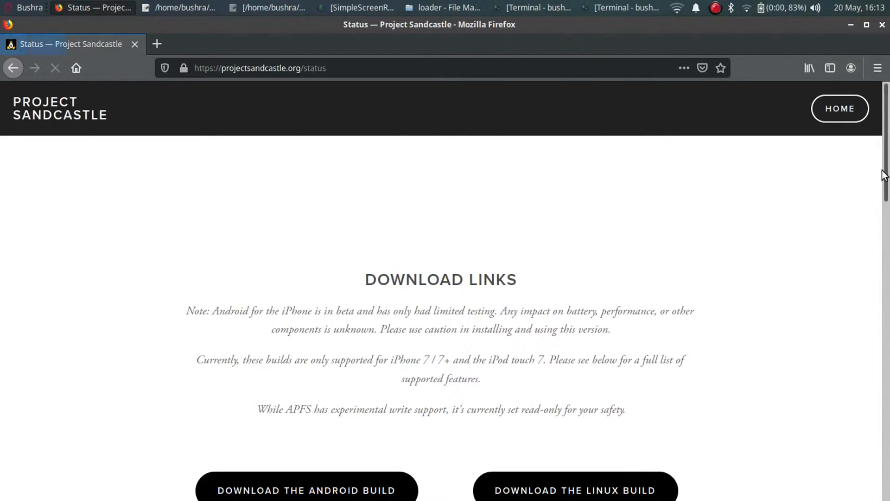
scroll(down, 3)
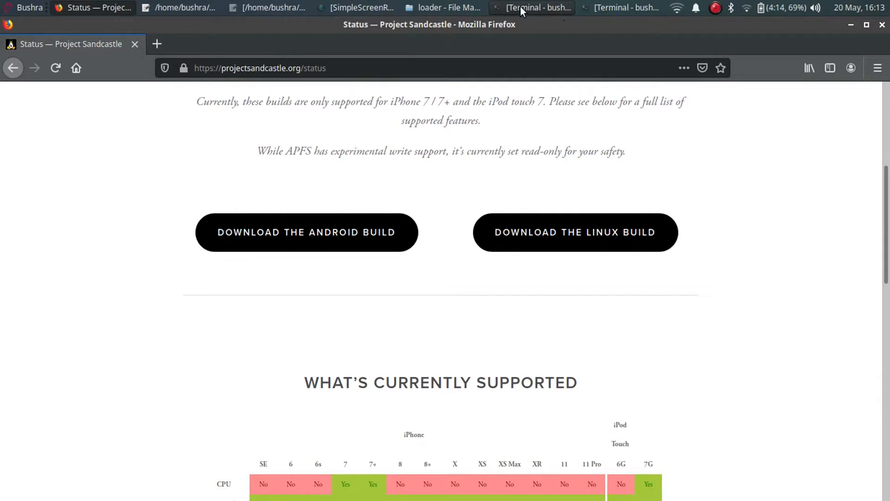
click(449, 7)
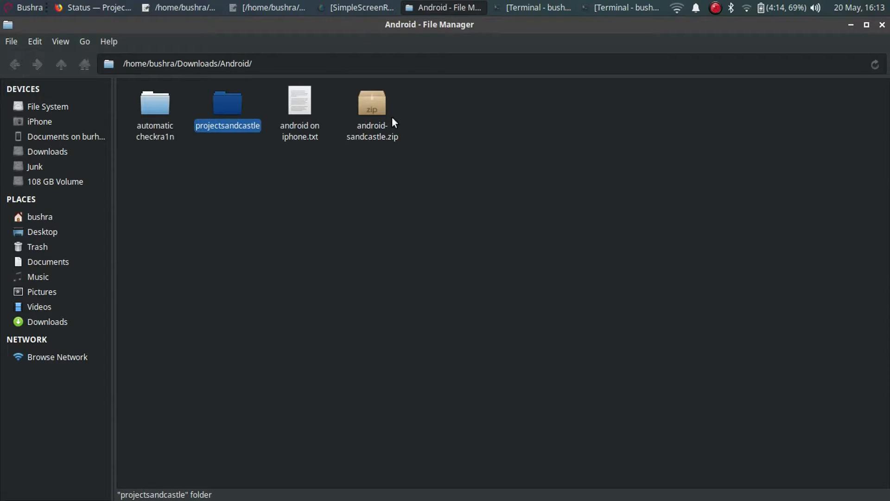
Step: Extract android-sandcastle.zip into the Android folder
click(371, 103)
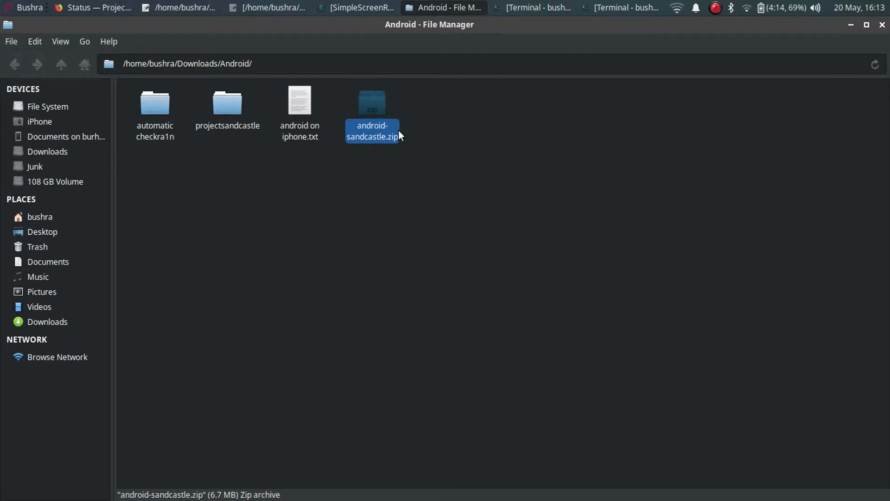
mouse_move(371, 107)
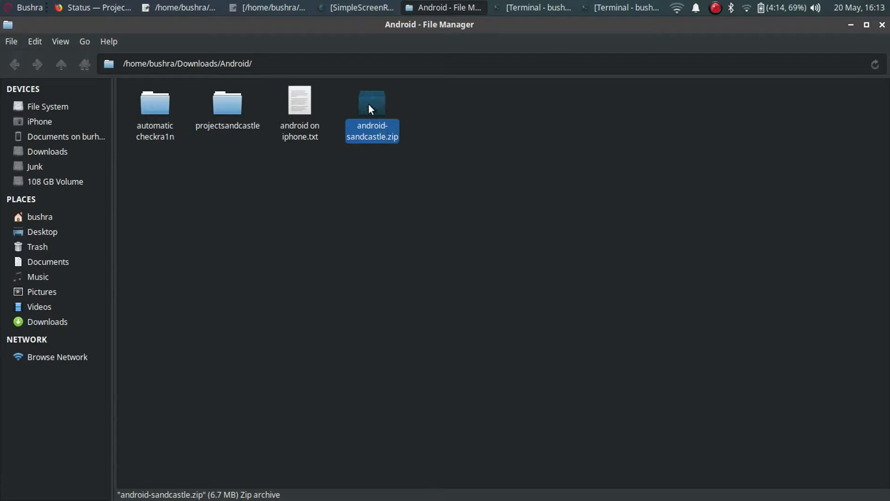
right_click(371, 106)
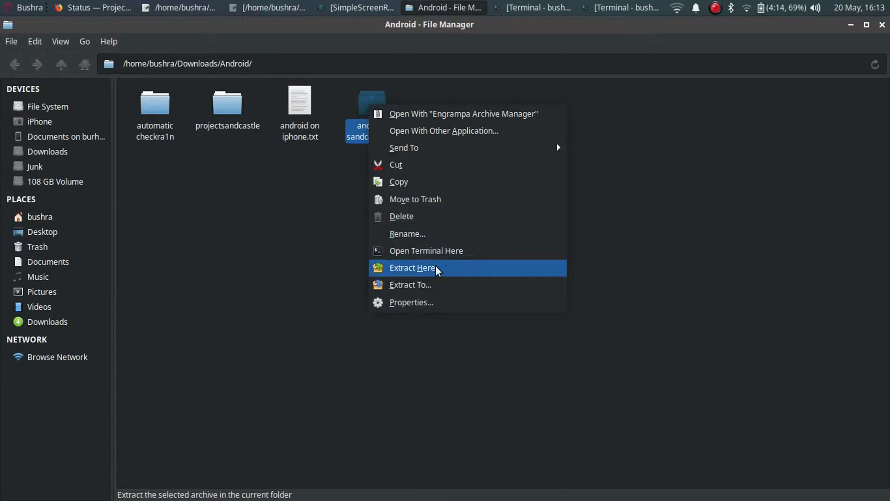
click(412, 267)
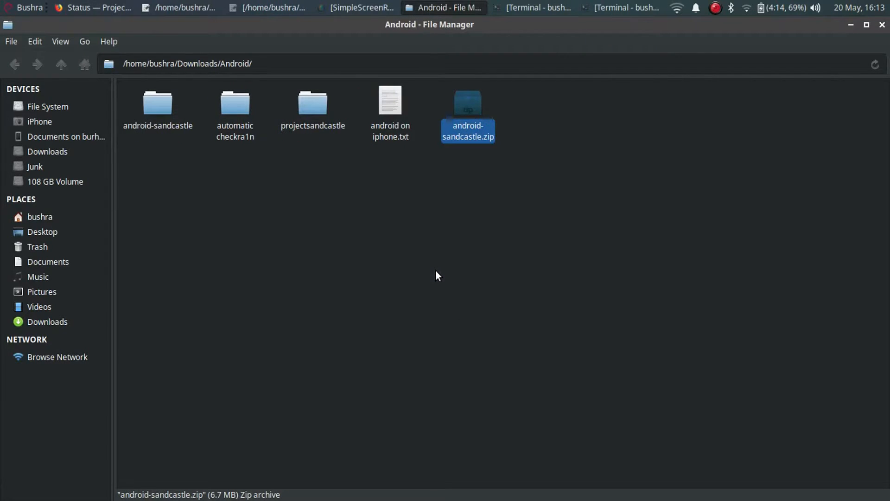
Step: Select and copy all eleven files in android-sandcastle, then head back toward projectsandcastle
click(158, 104)
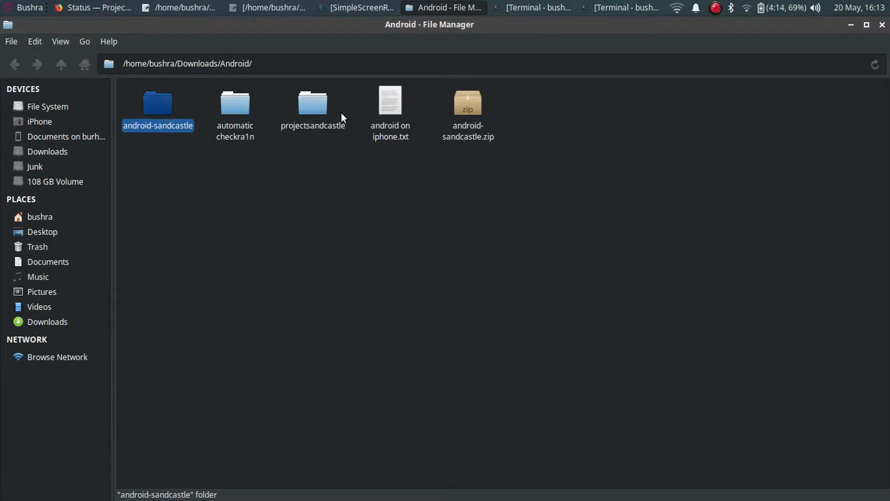
double_click(158, 104)
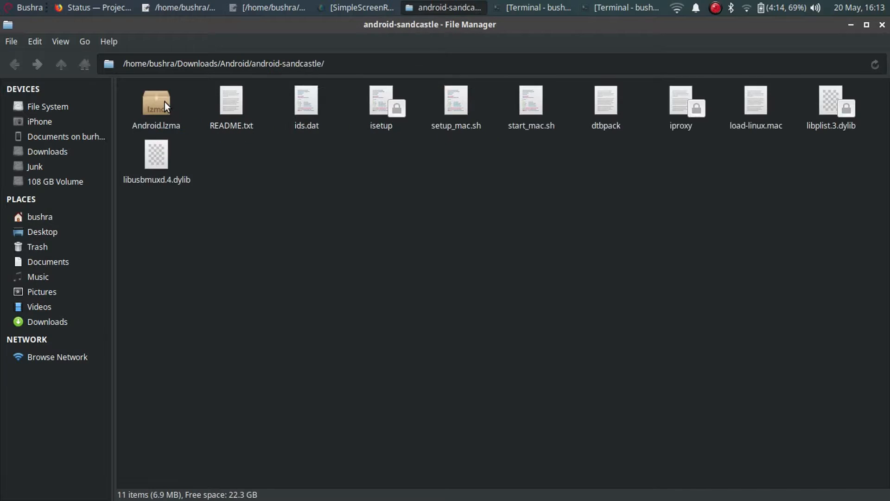
key(ctrl+a)
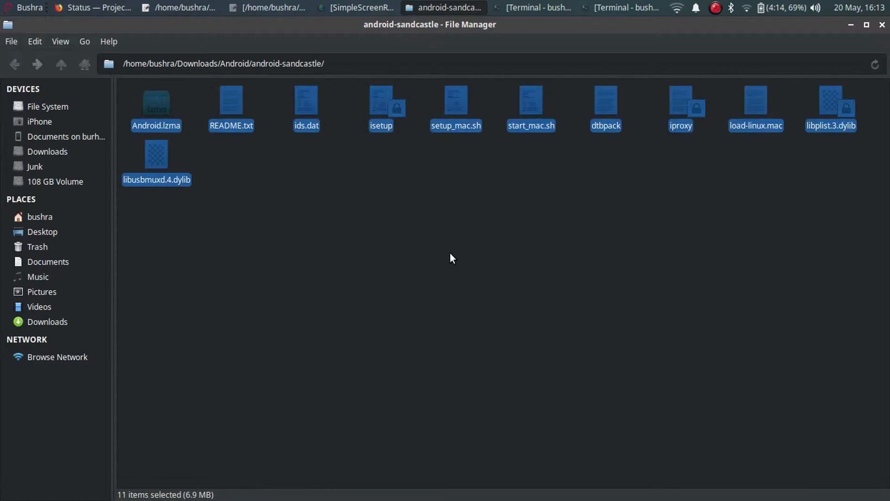
mouse_move(537, 271)
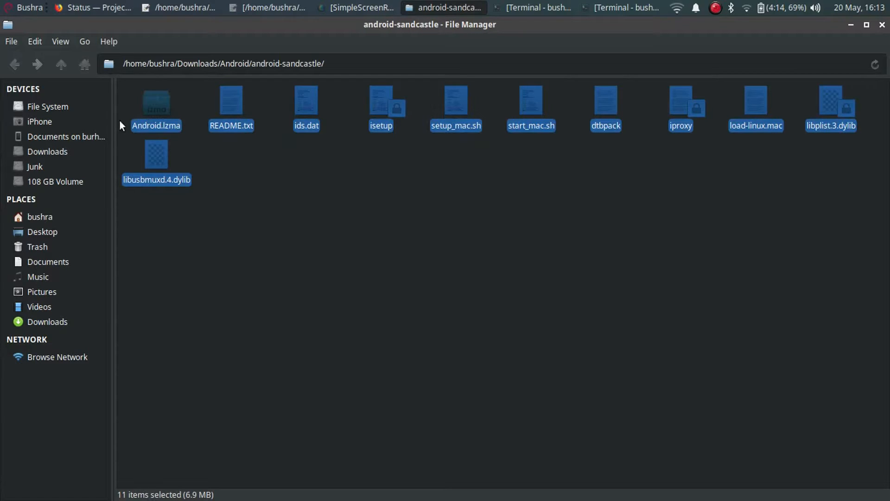
click(61, 64)
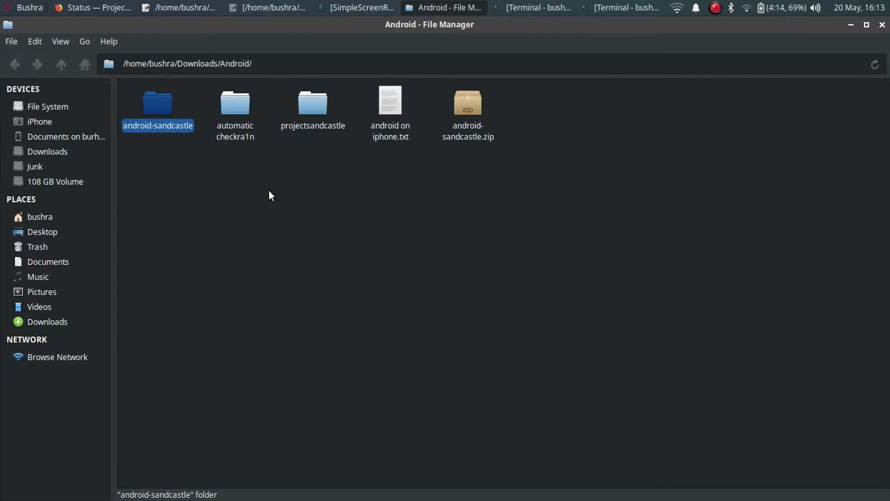
double_click(313, 100)
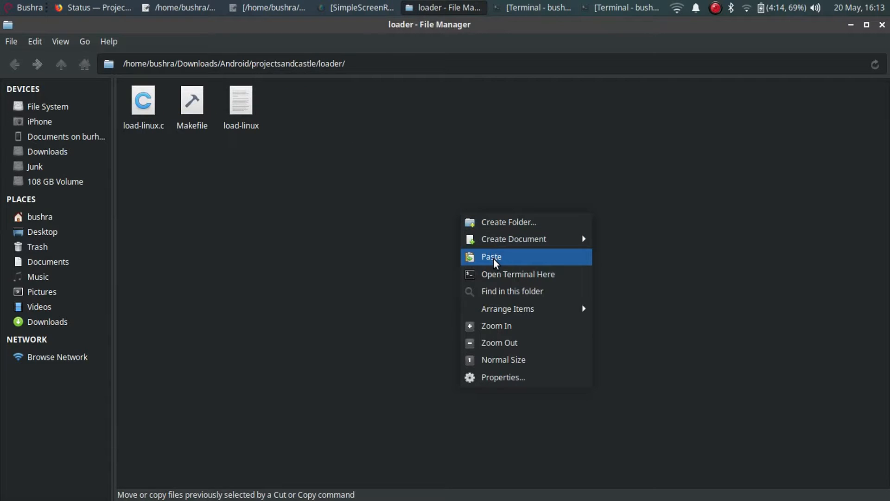
mouse_move(517, 261)
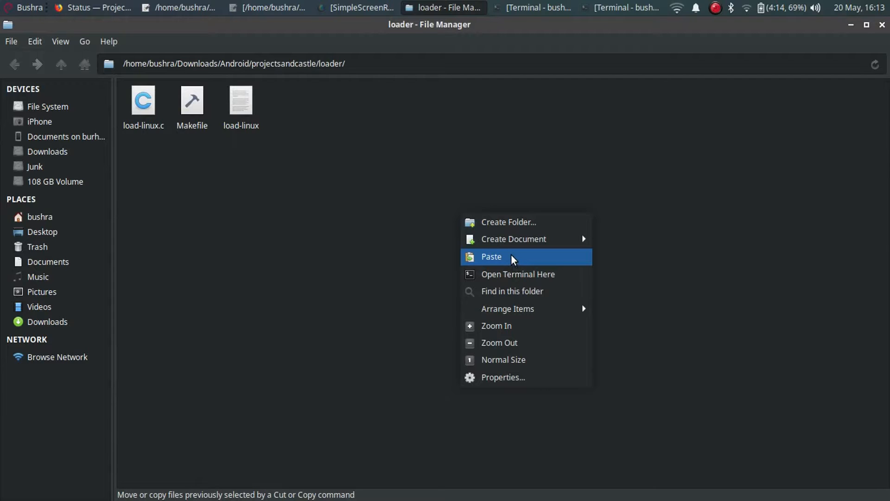
Step: Paste the eleven android-sandcastle files into the loader folder
click(492, 256)
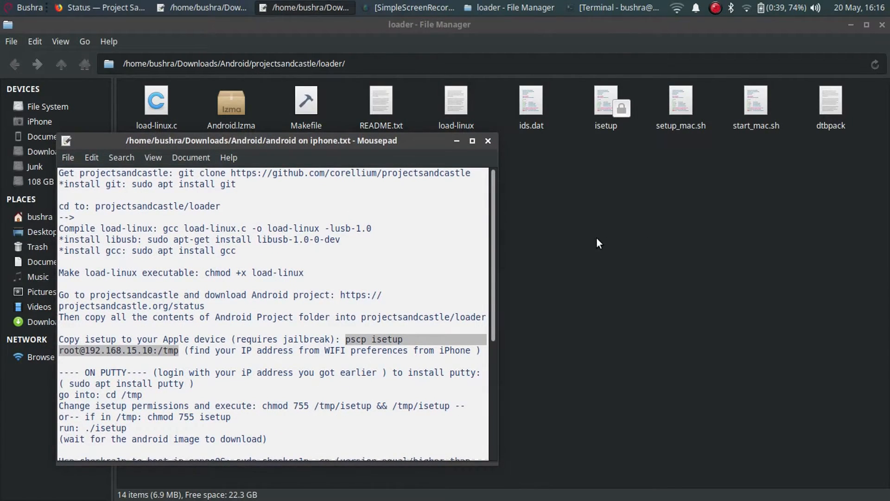
Step: Open a terminal in the loader folder and copy the pscp isetup command from the notes
right_click(597, 243)
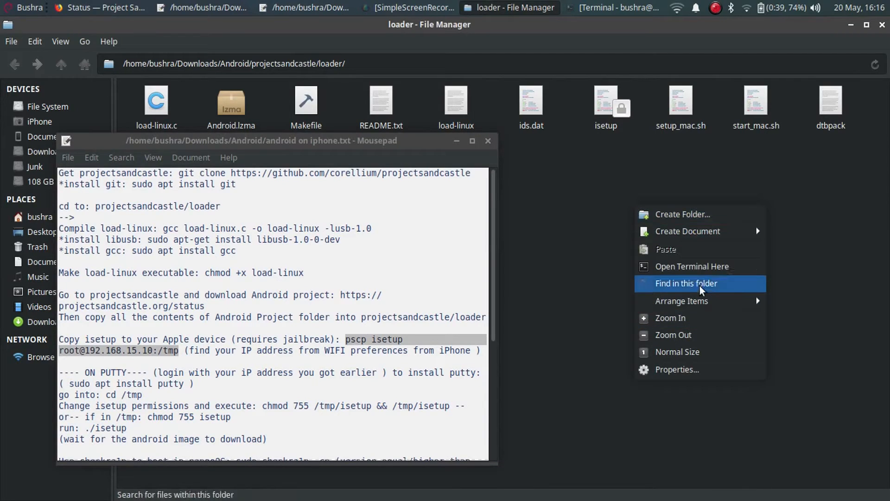
mouse_move(688, 271)
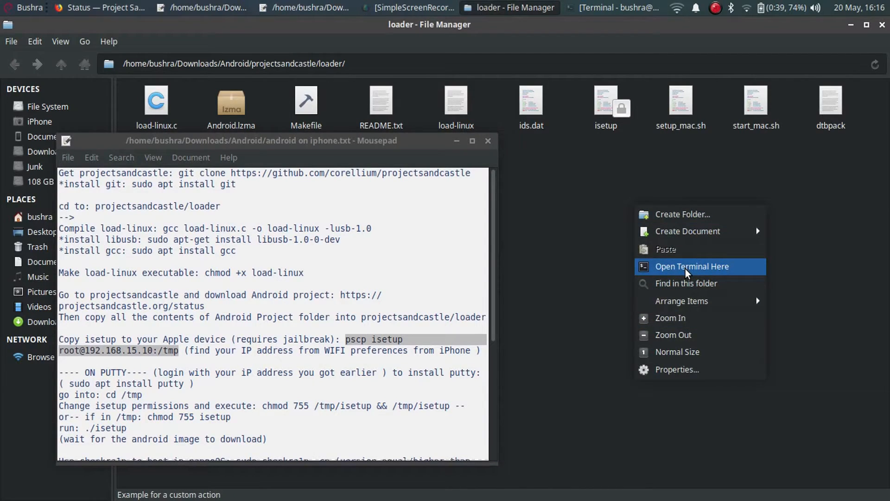
click(691, 266)
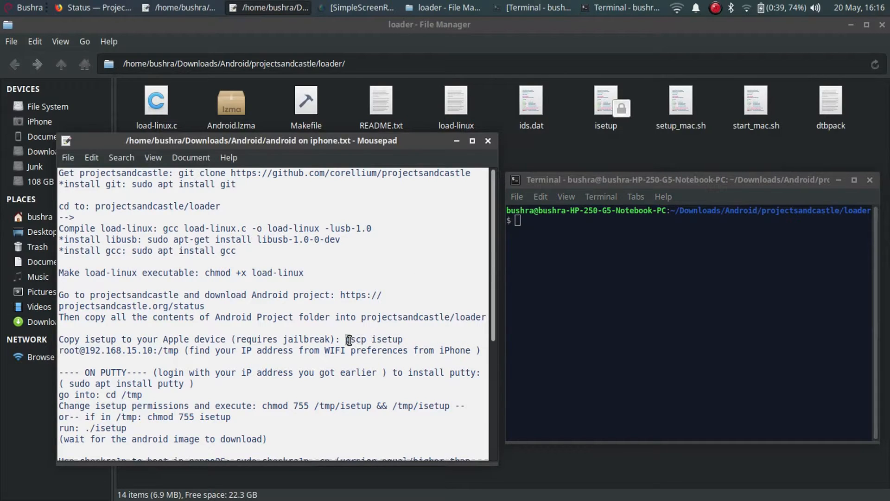
drag(346, 339, 187, 350)
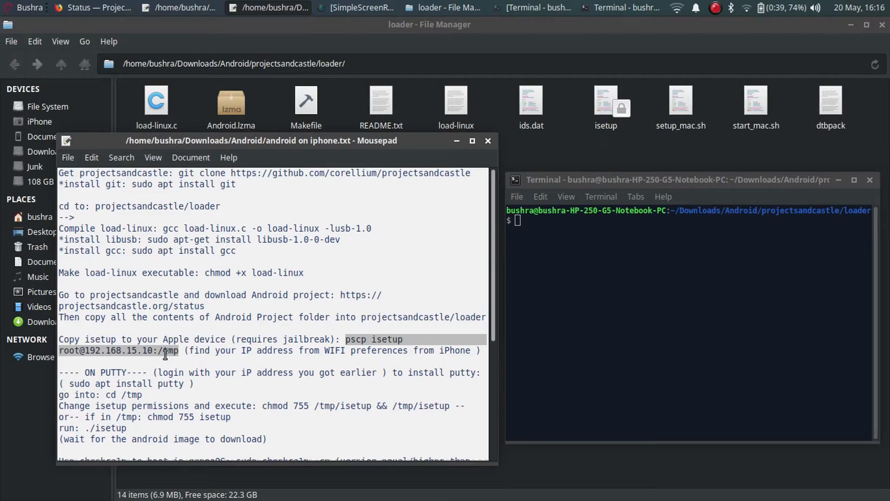
right_click(165, 350)
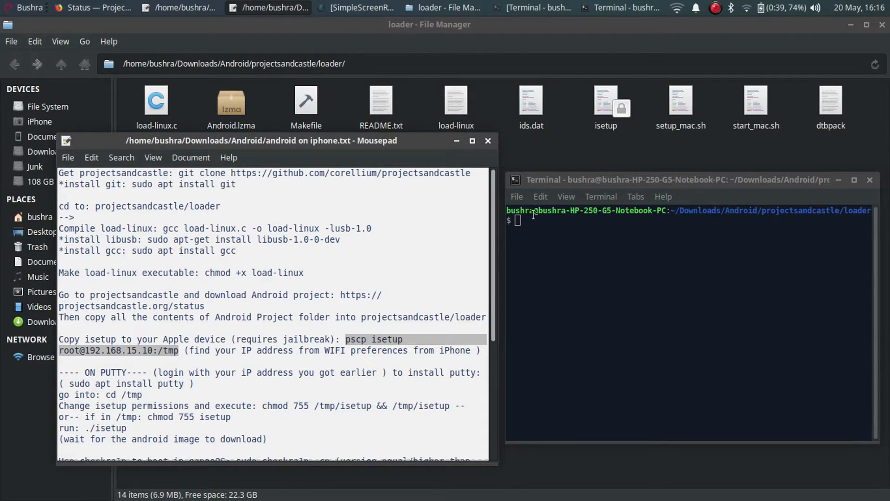
text(pscp isetup root@192.168.15.10:/tmp)
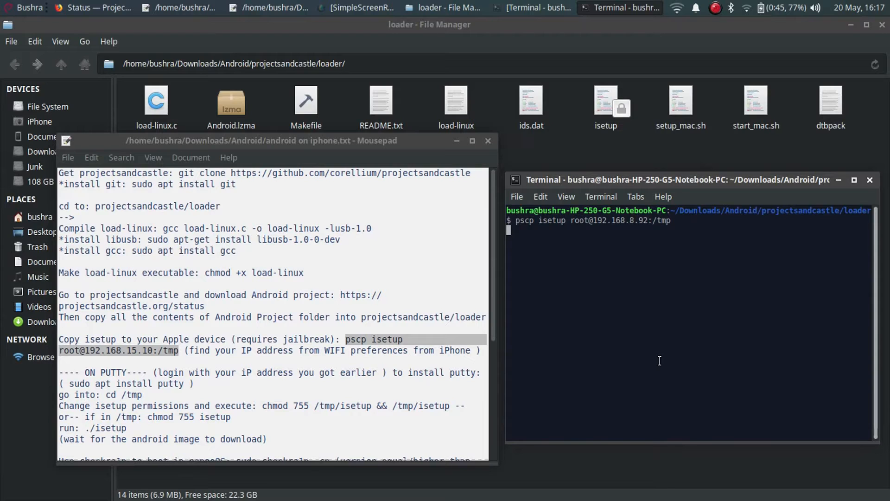
key(Return)
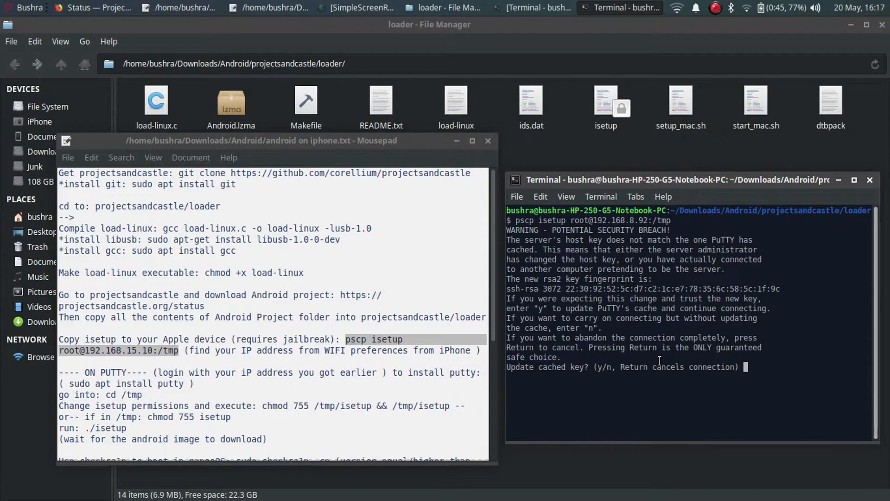
text(y)
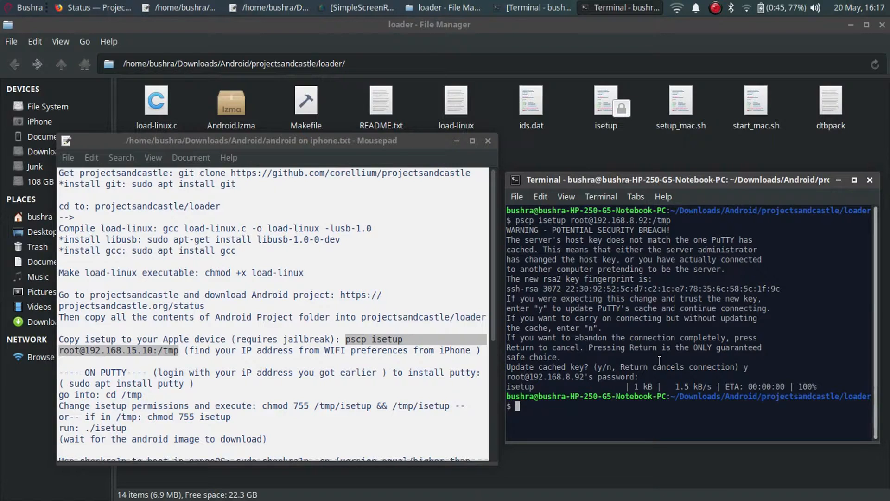
mouse_move(682, 240)
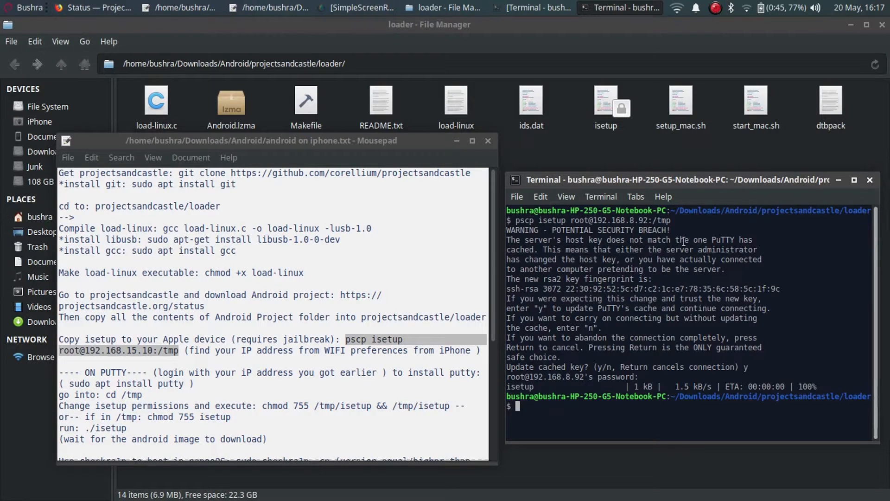
mouse_move(679, 308)
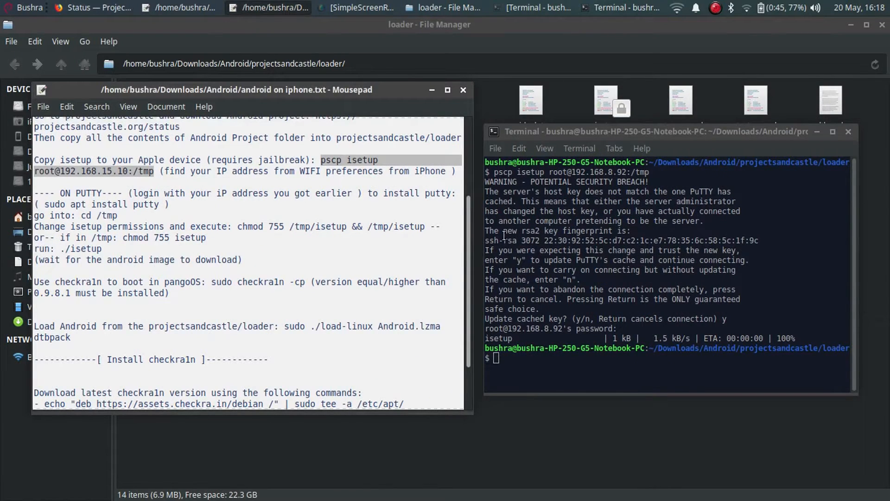
mouse_move(312, 200)
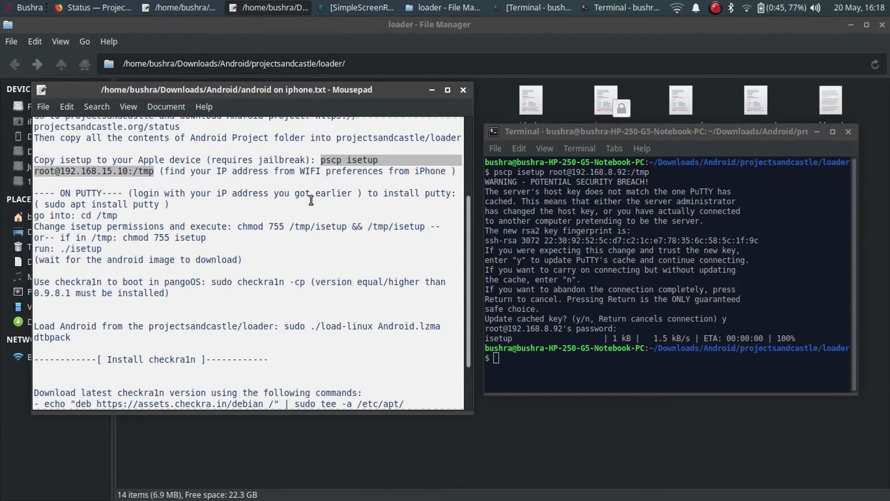
mouse_move(153, 193)
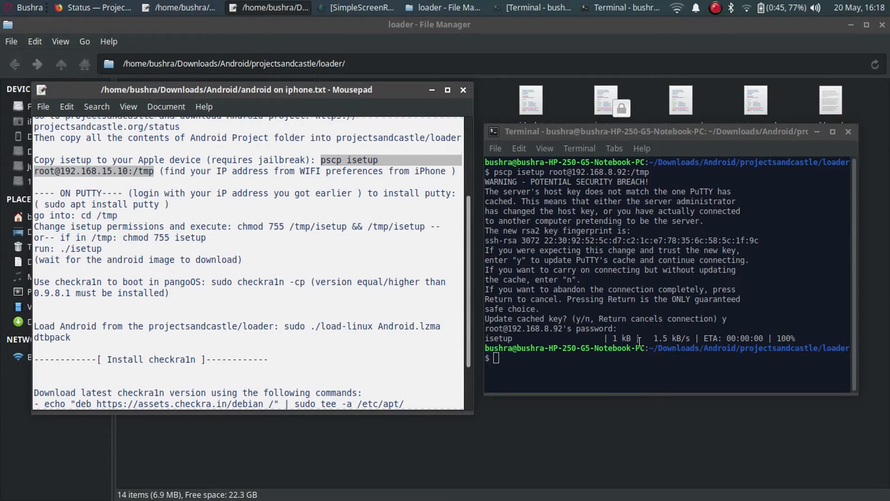
Step: Bring up the applications launcher from the panel
click(28, 7)
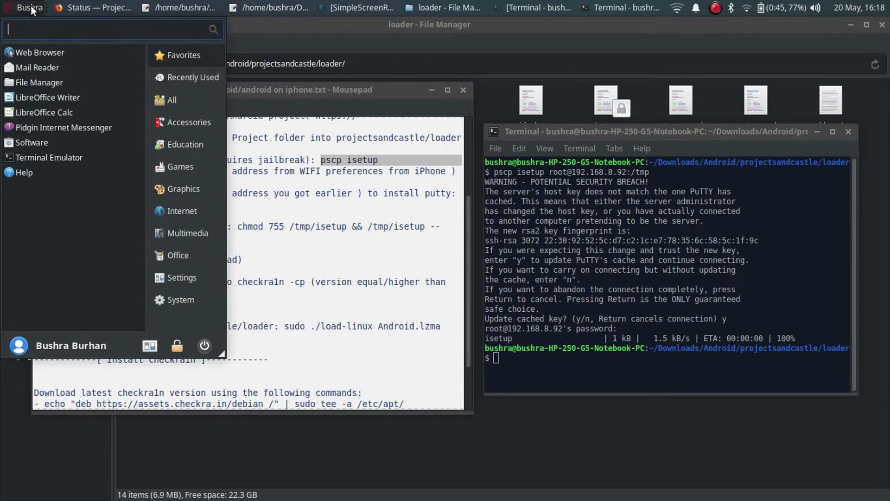
Step: Launch PuTTY from the app menu and connect to the iPhone at 192.168.8.92
text(putty)
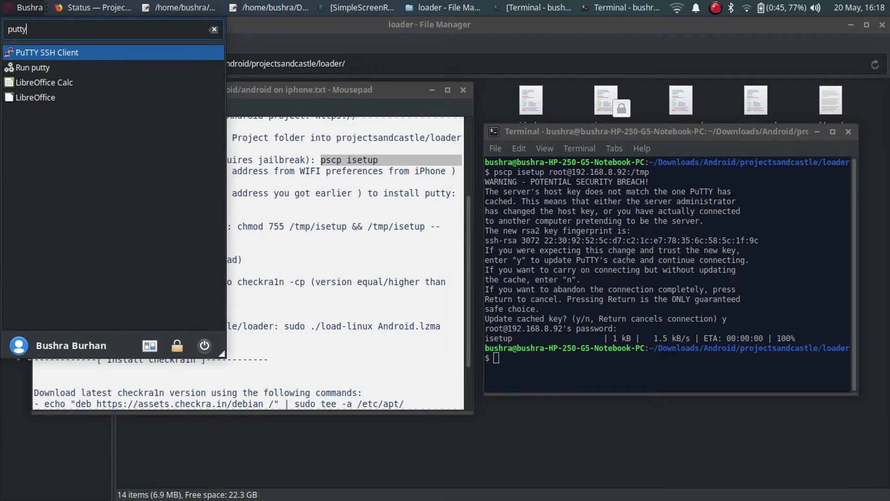
click(45, 52)
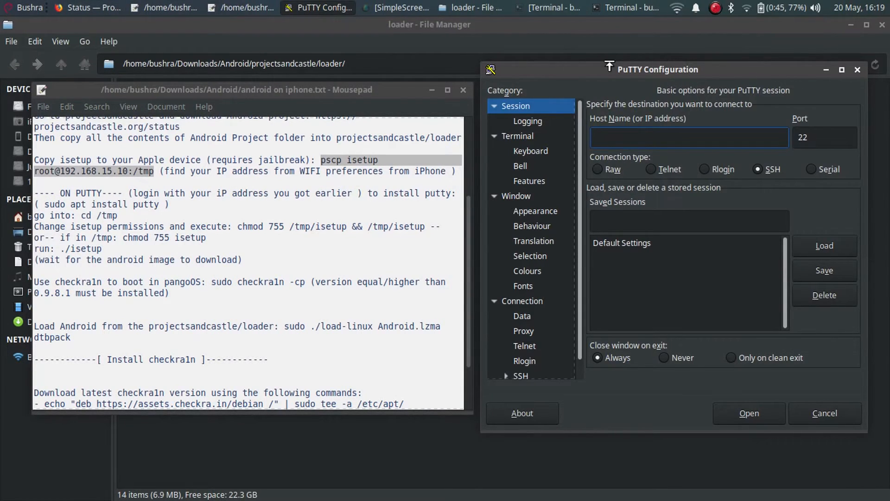
click(690, 137)
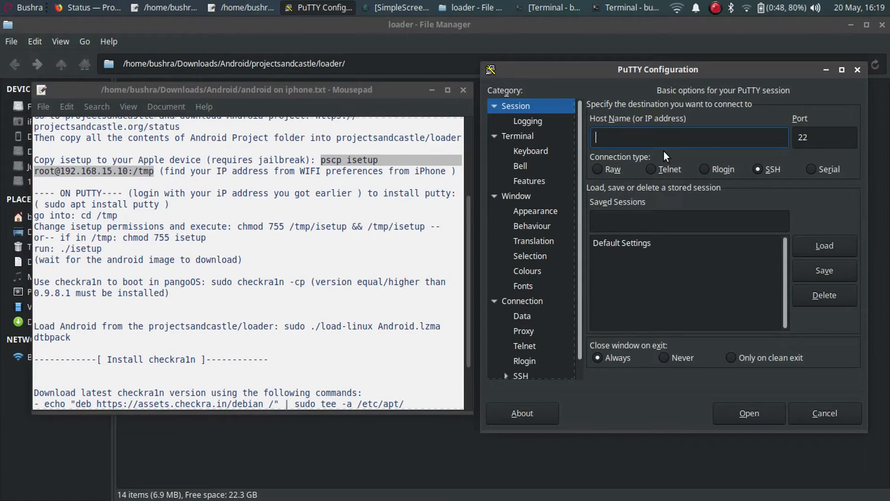
text(192.168.8.)
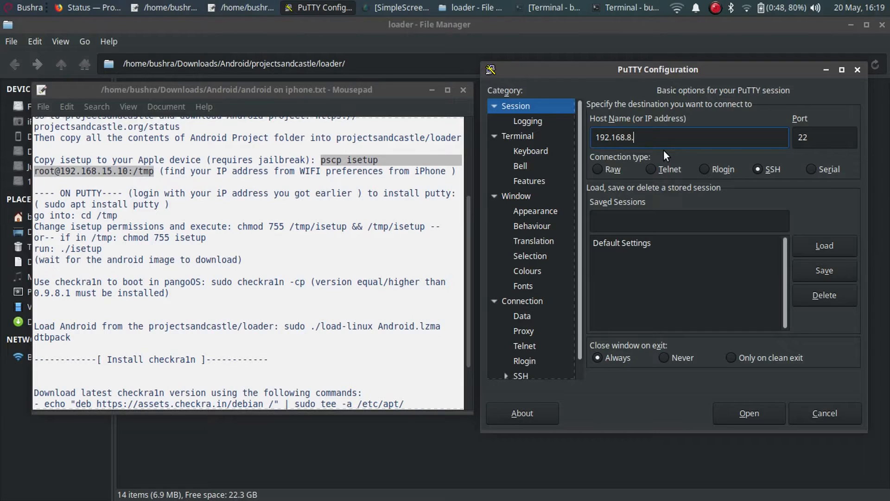
text(92)
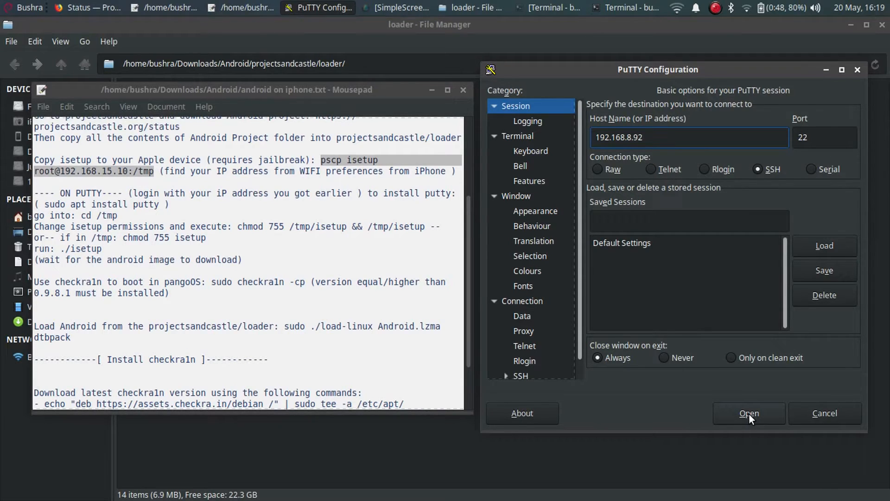
click(749, 414)
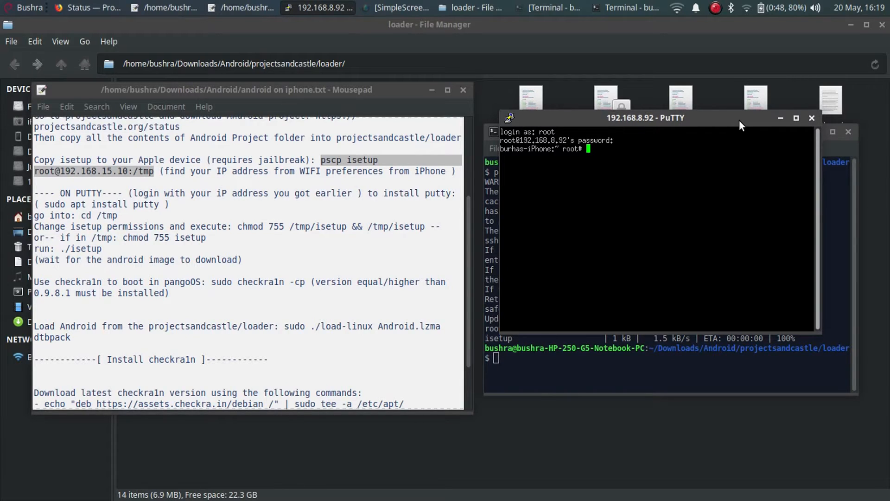
Step: Move the iPhone shell into the /tmp folder
text(cd)
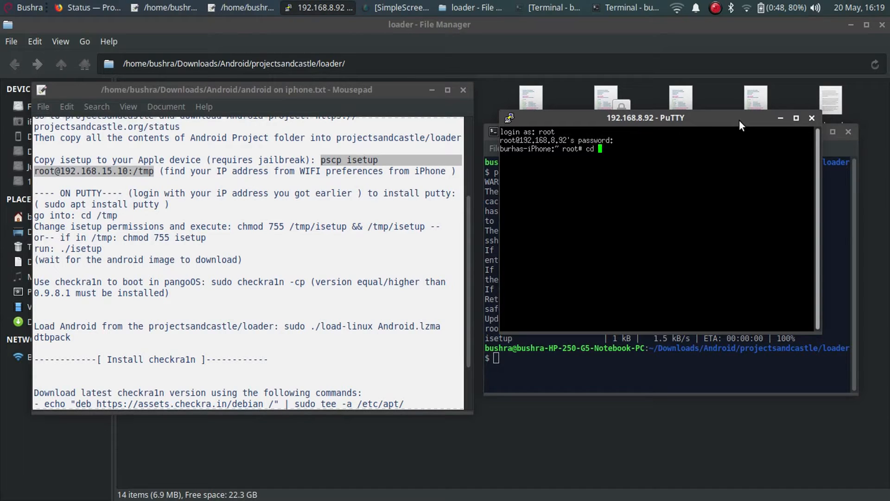
text(/tmp)
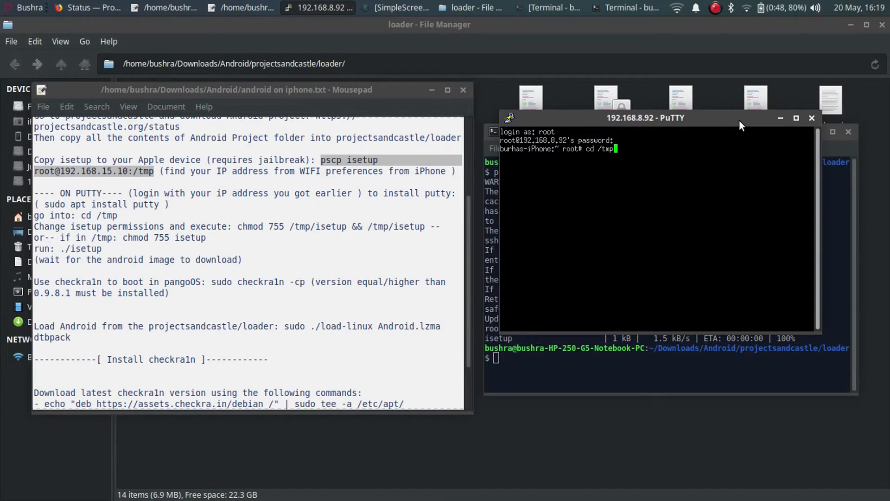
key(Return)
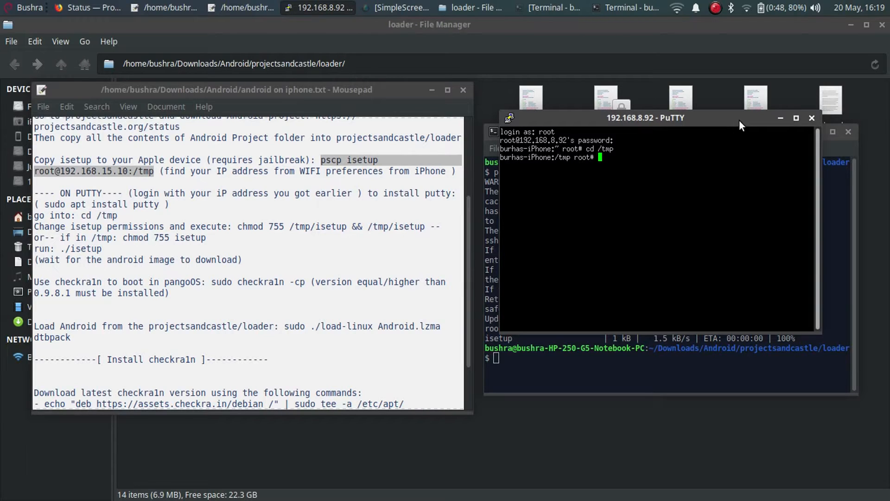
Step: Make isetup executable with chmod 755
text(chmod)
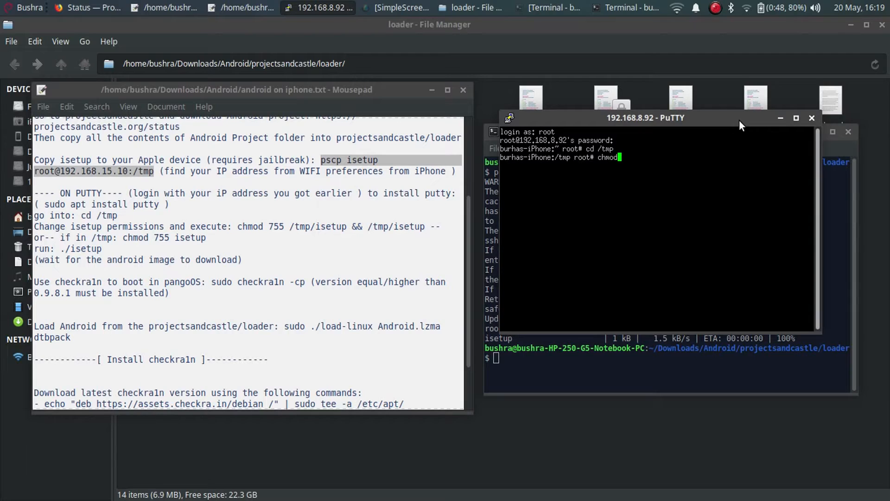
text(7)
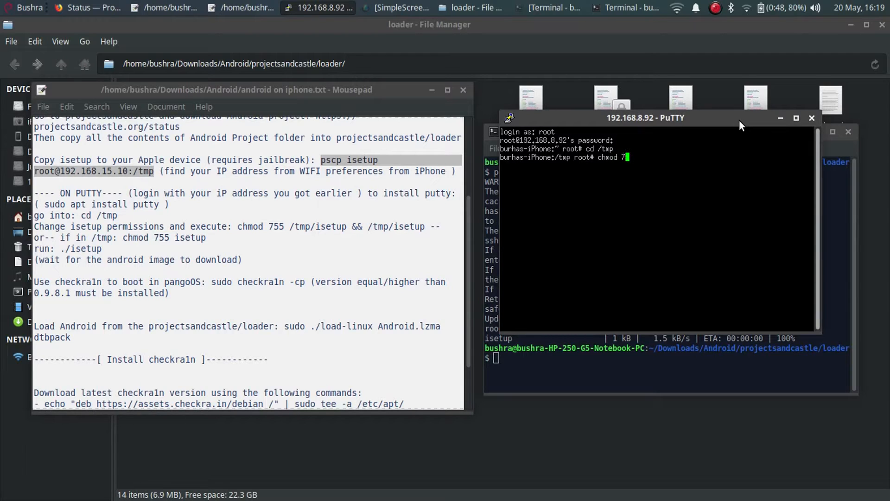
text(55)
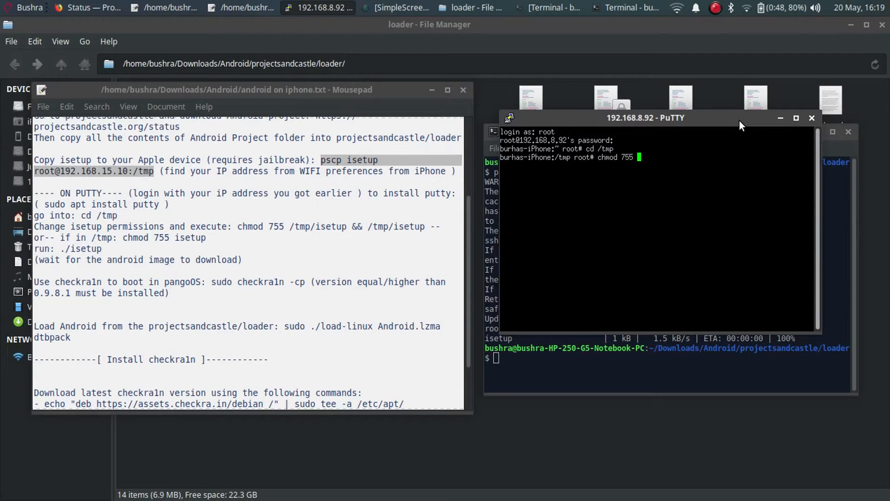
text(iset)
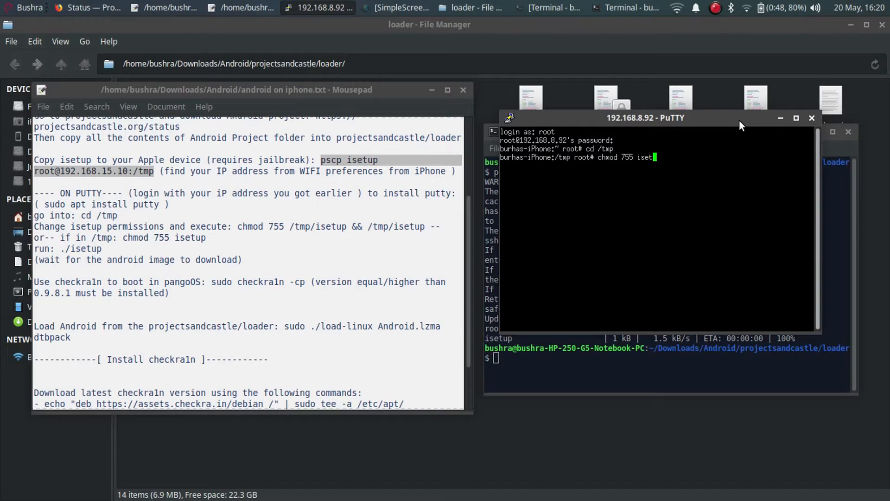
text(up)
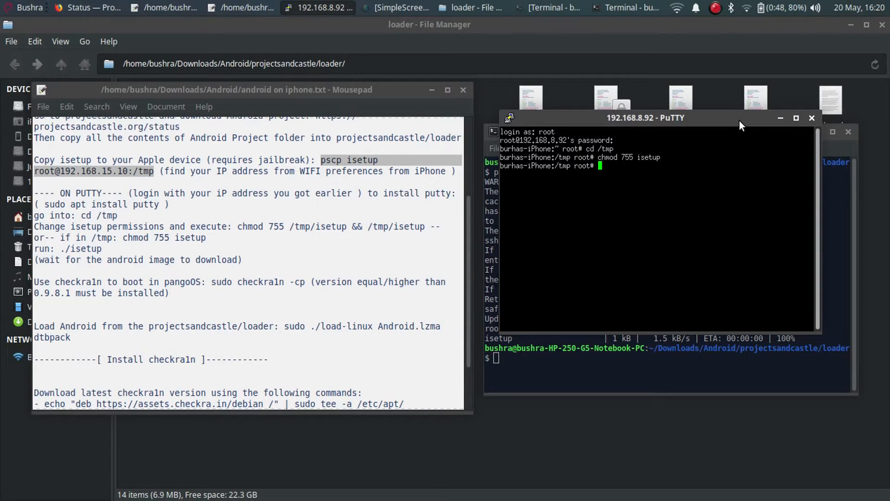
Step: Run ./isetup so it downloads and decompresses the Android NAND image
text(./)
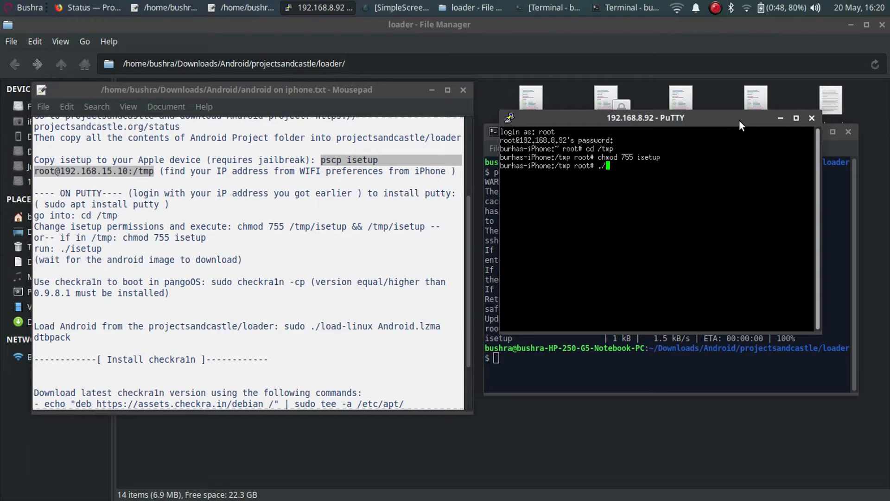
text(isetu)
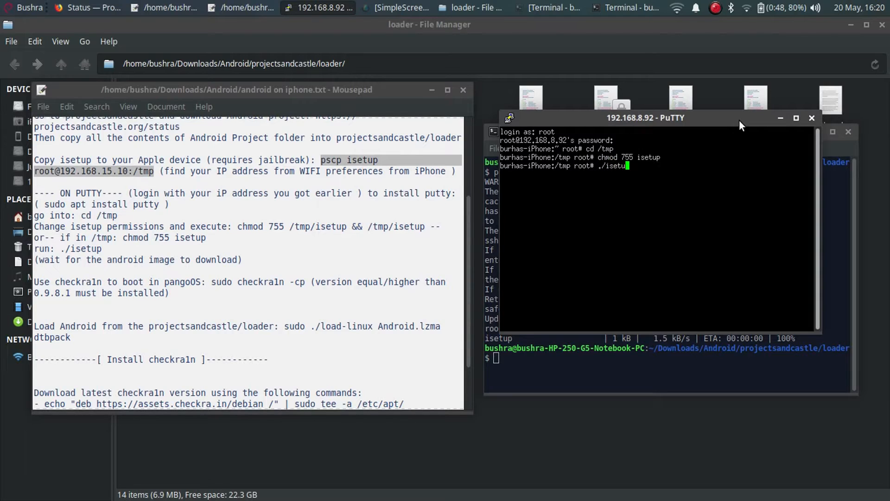
text(p)
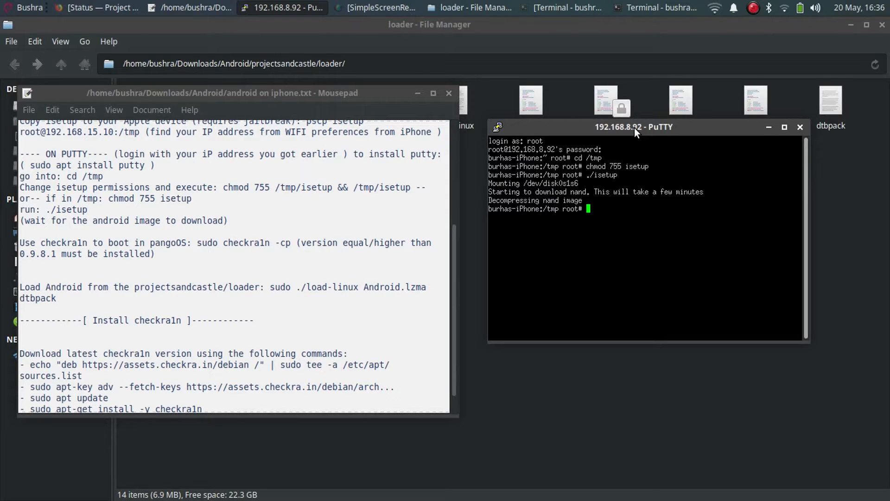
mouse_move(829, 28)
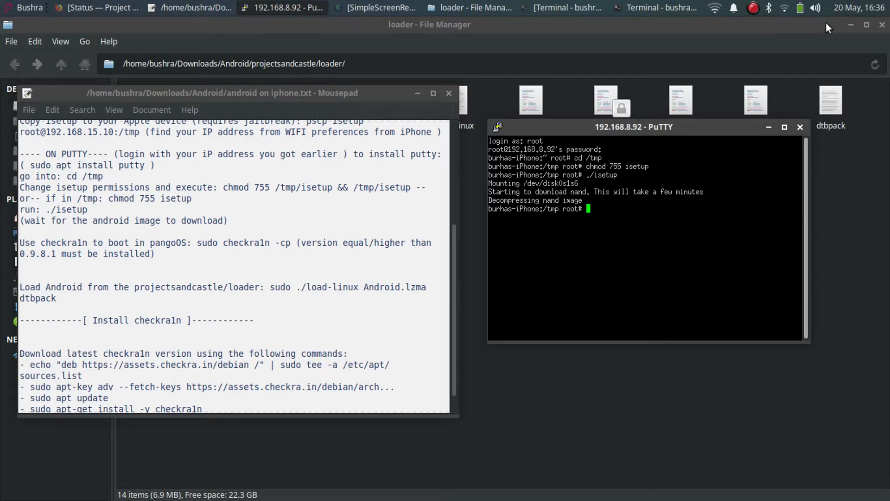
mouse_move(845, 29)
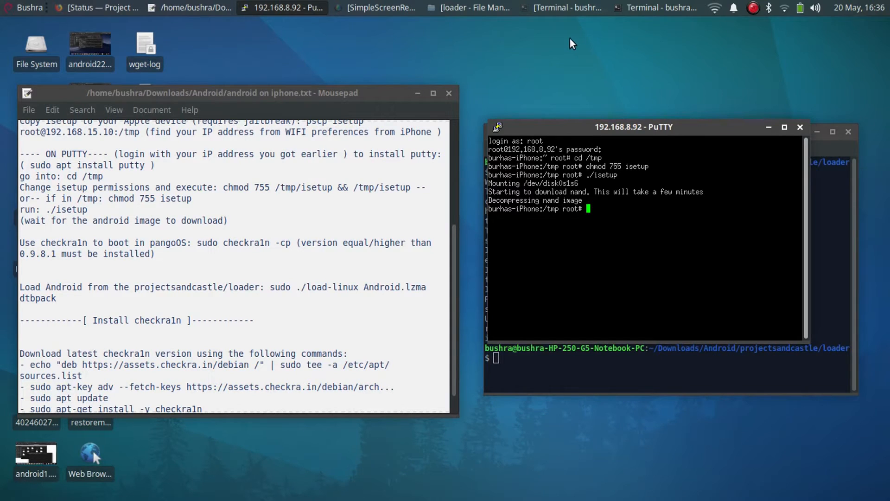
Step: Open a new terminal in the Desktop folder from the desktop's right-click menu
right_click(571, 43)
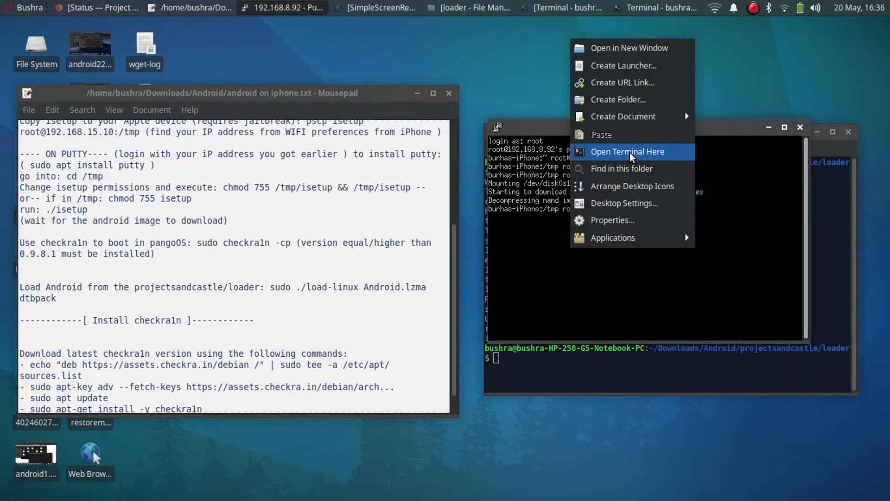
click(627, 152)
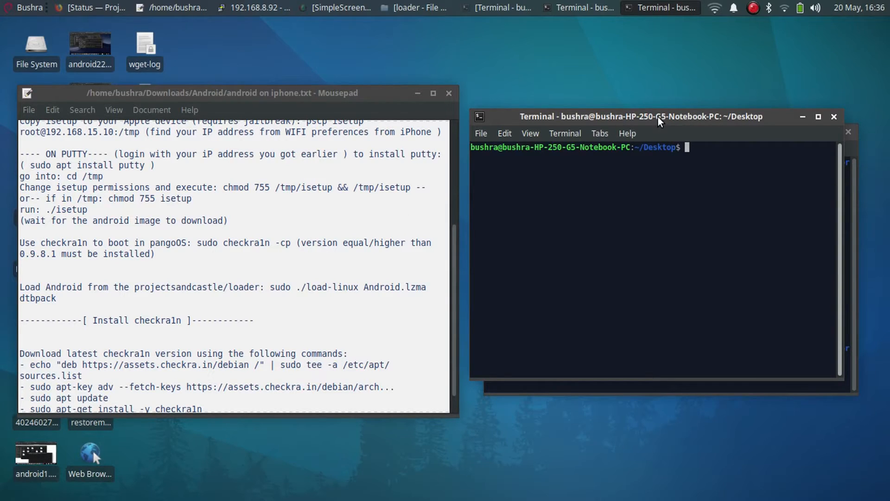
Step: Run sudo checkra1n -cp to boot the iPhone jailbroken
text(sudo)
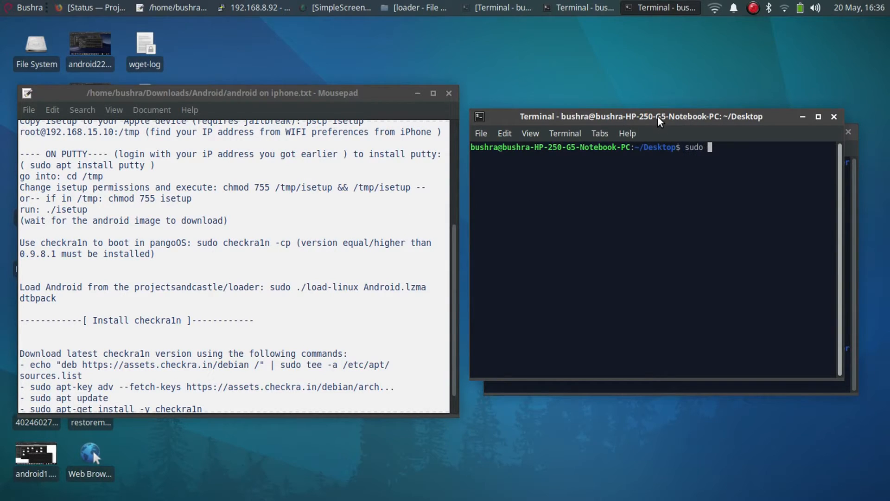
text(check)
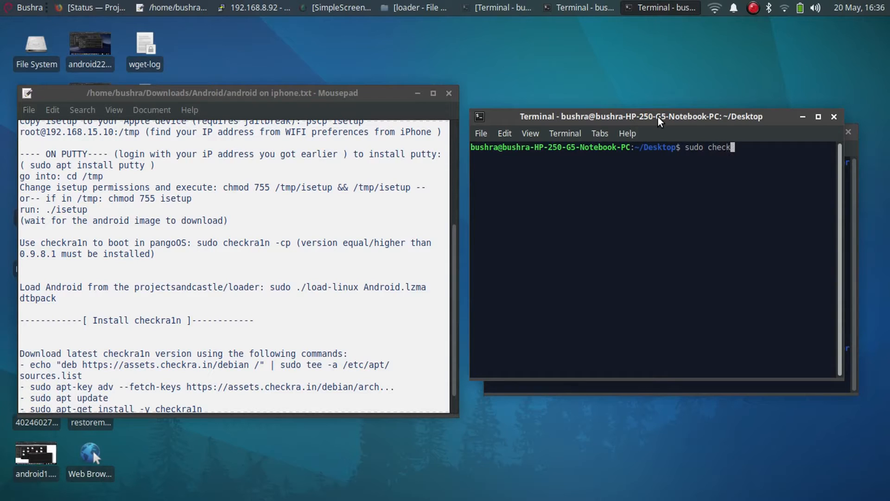
text(ra1n)
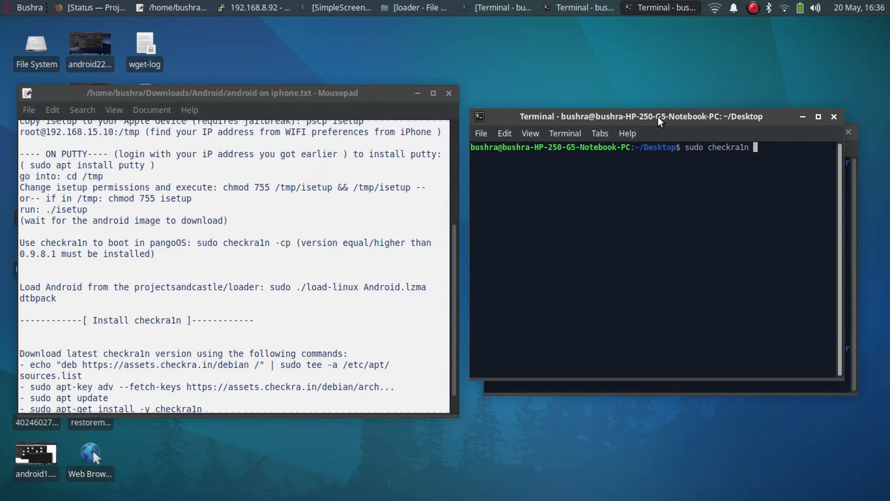
text(-cp)
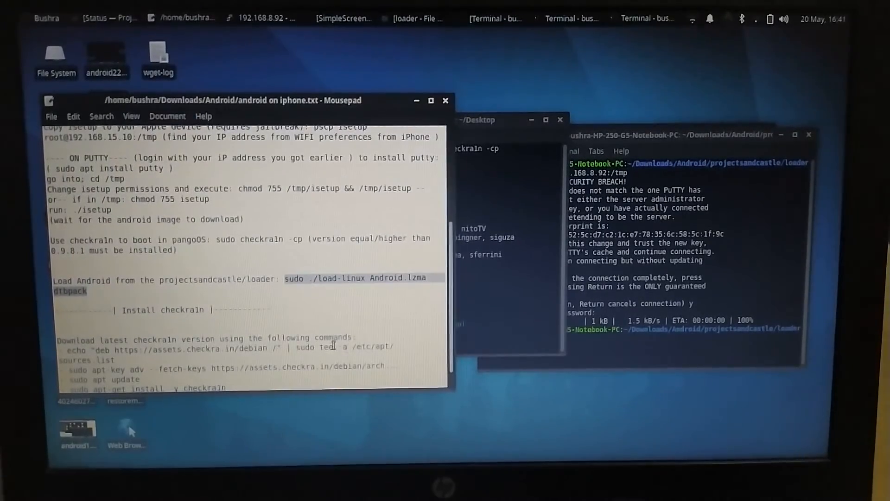
mouse_move(731, 139)
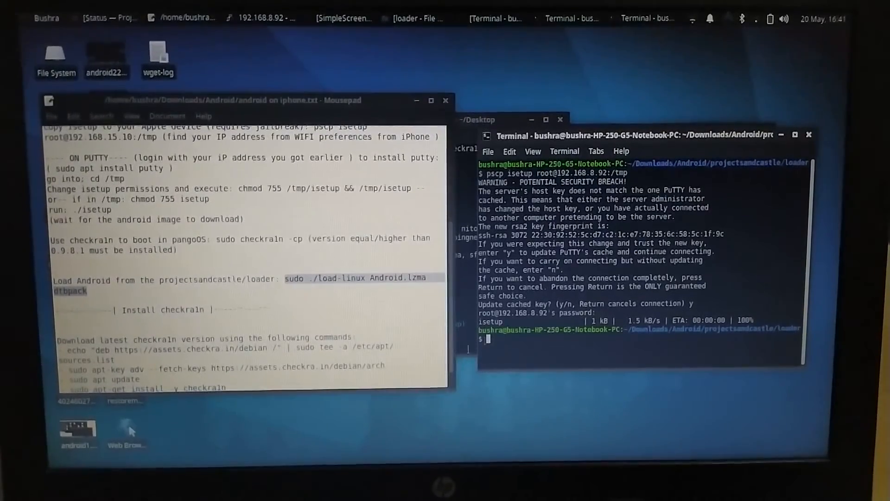
Step: Paste and run sudo ./load-linux Android.lzma dtbpack, reaching the sudo password prompt
right_click(492, 343)
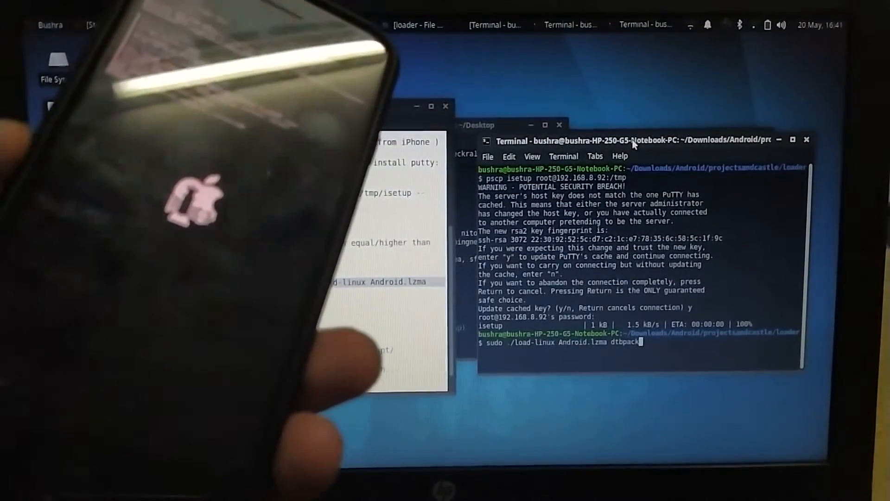
key(Return)
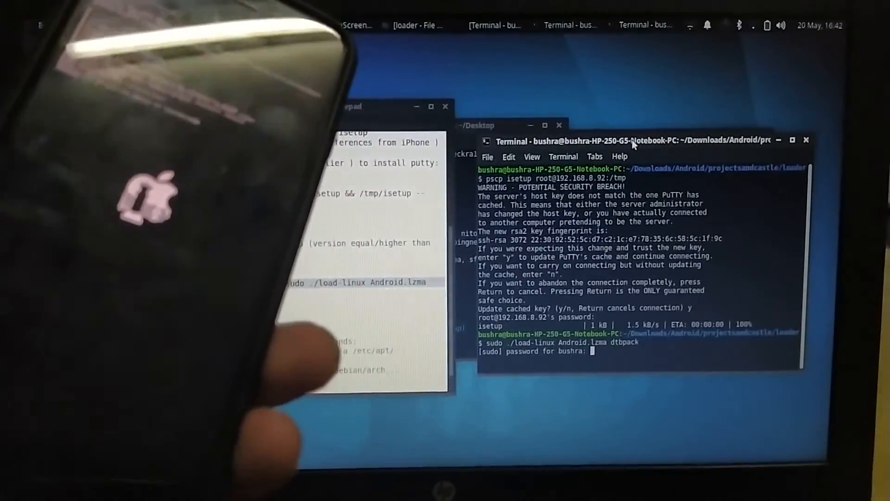